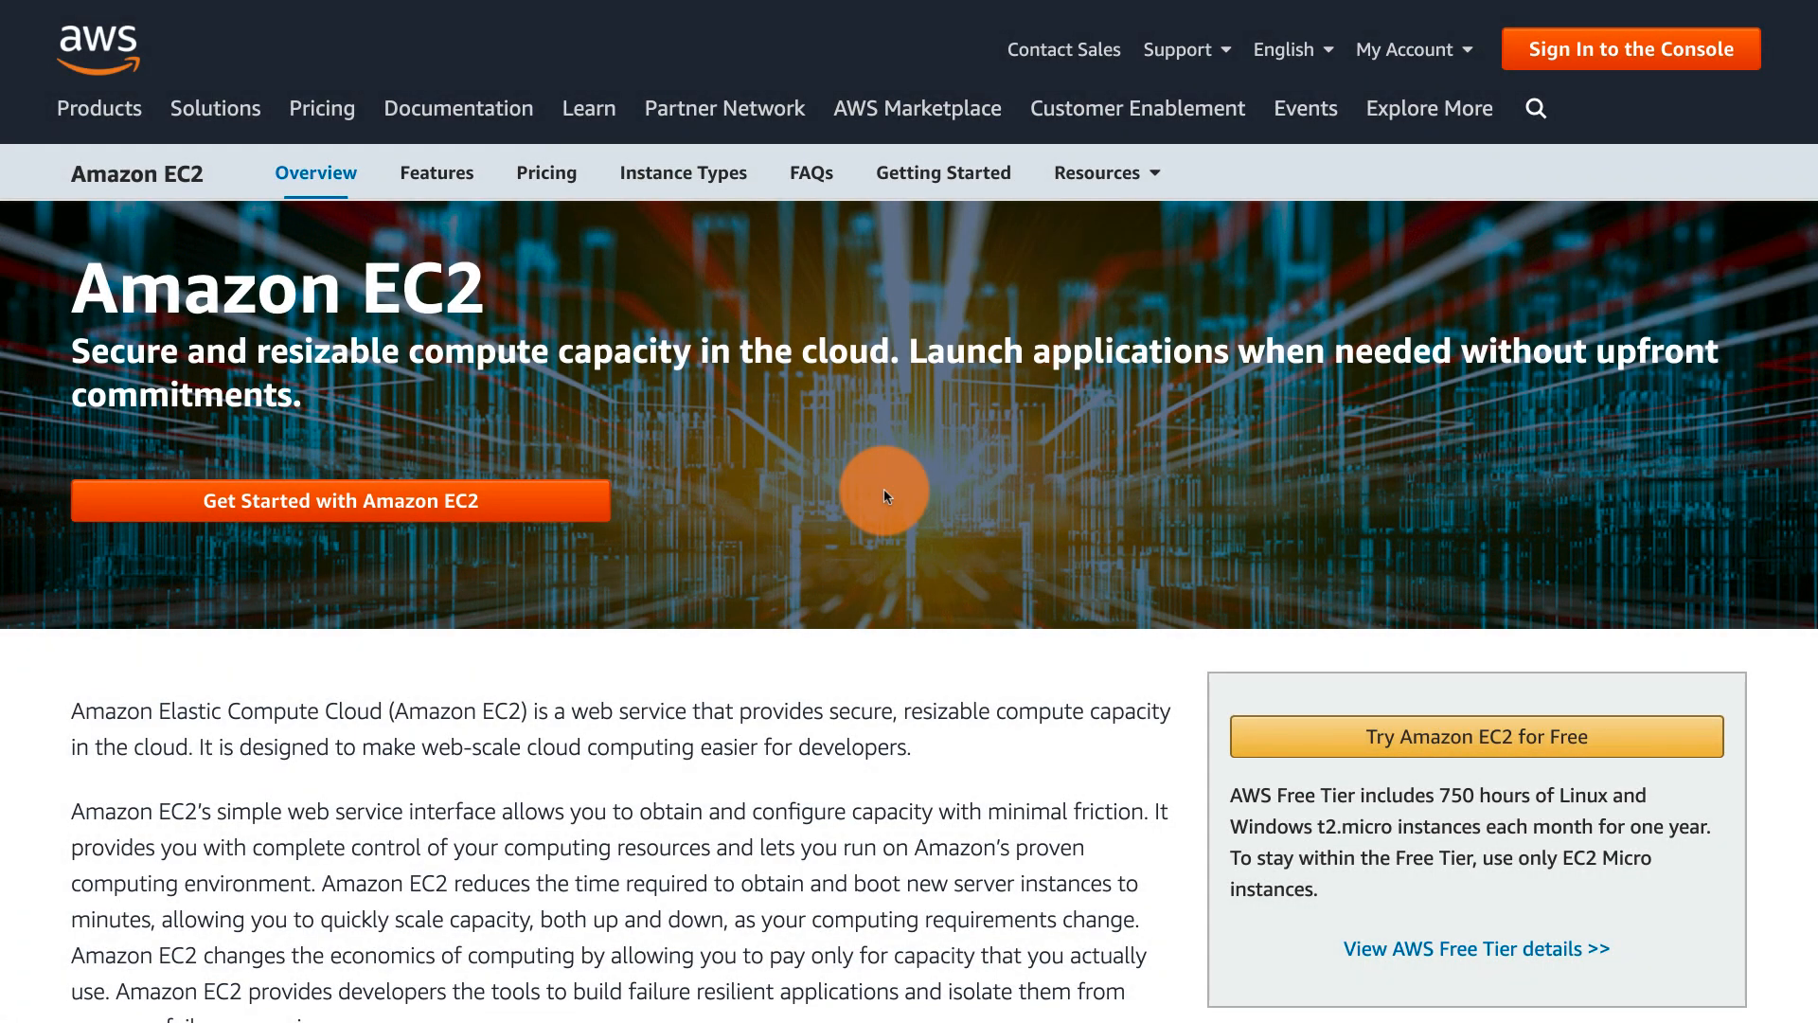
mouse_move(733, 568)
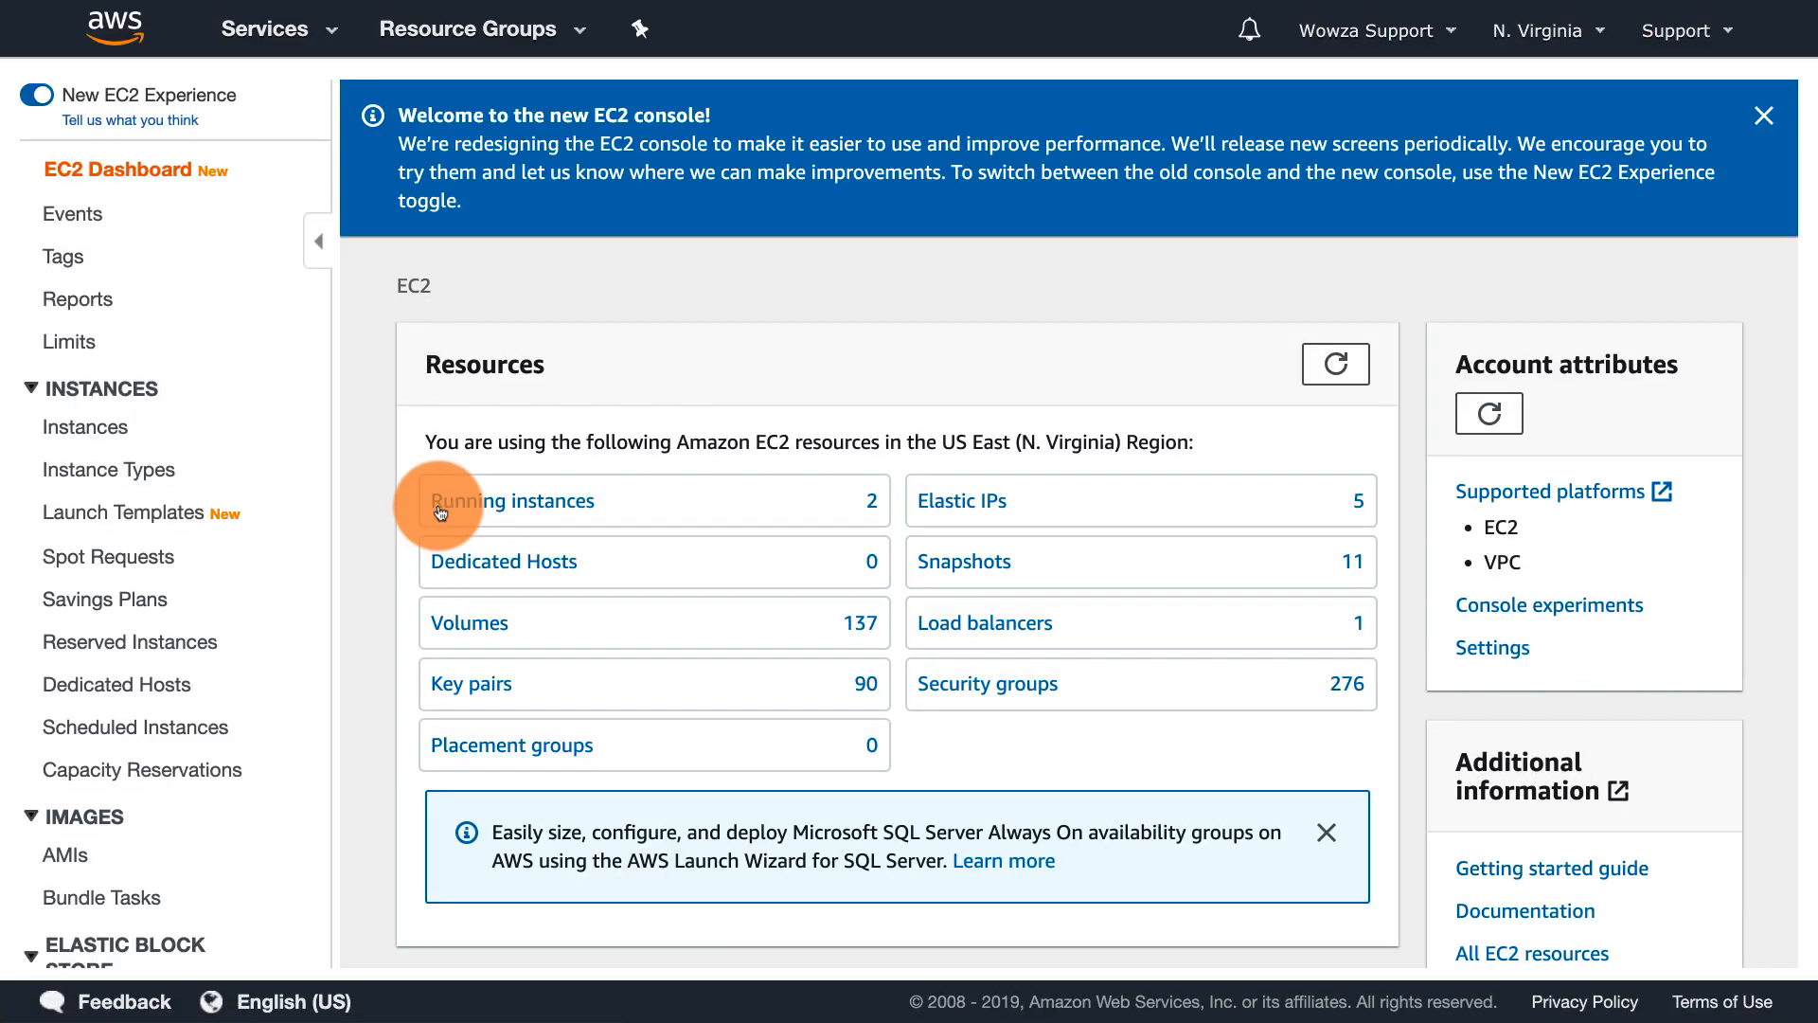
- Switch the console to US West (N. California) and begin a new instance launch
click(1538, 31)
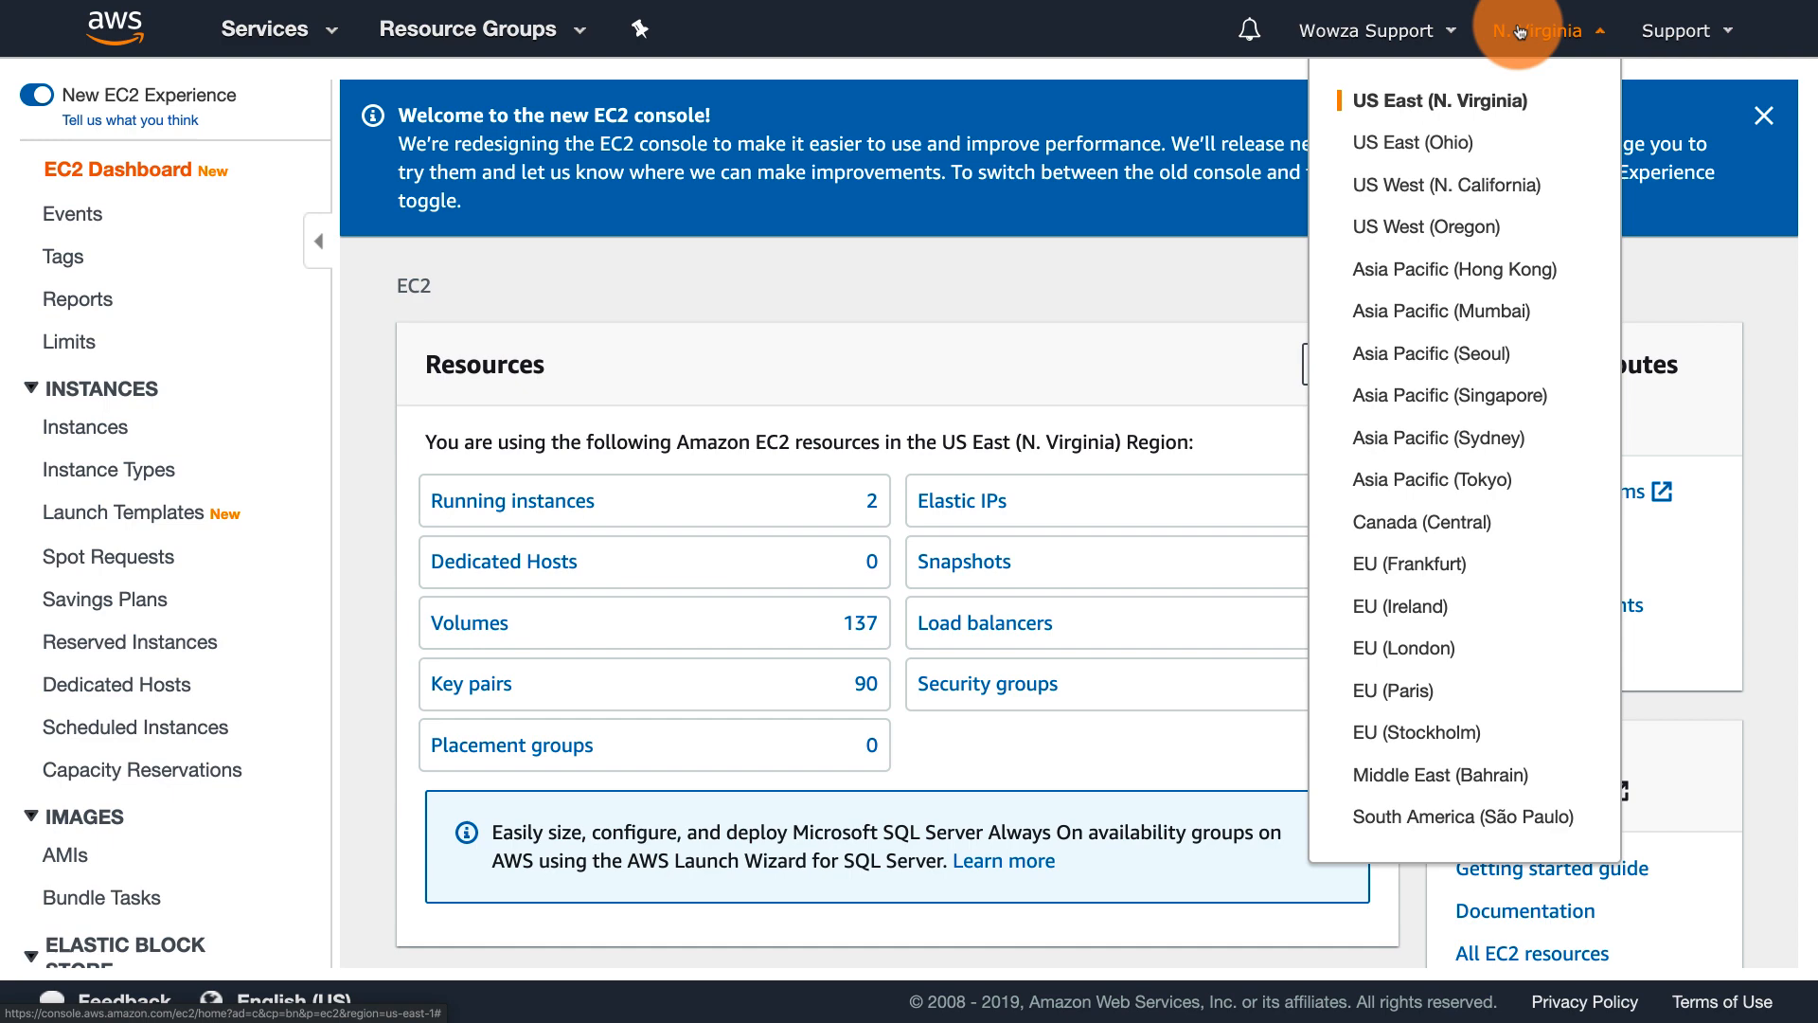
click(1447, 185)
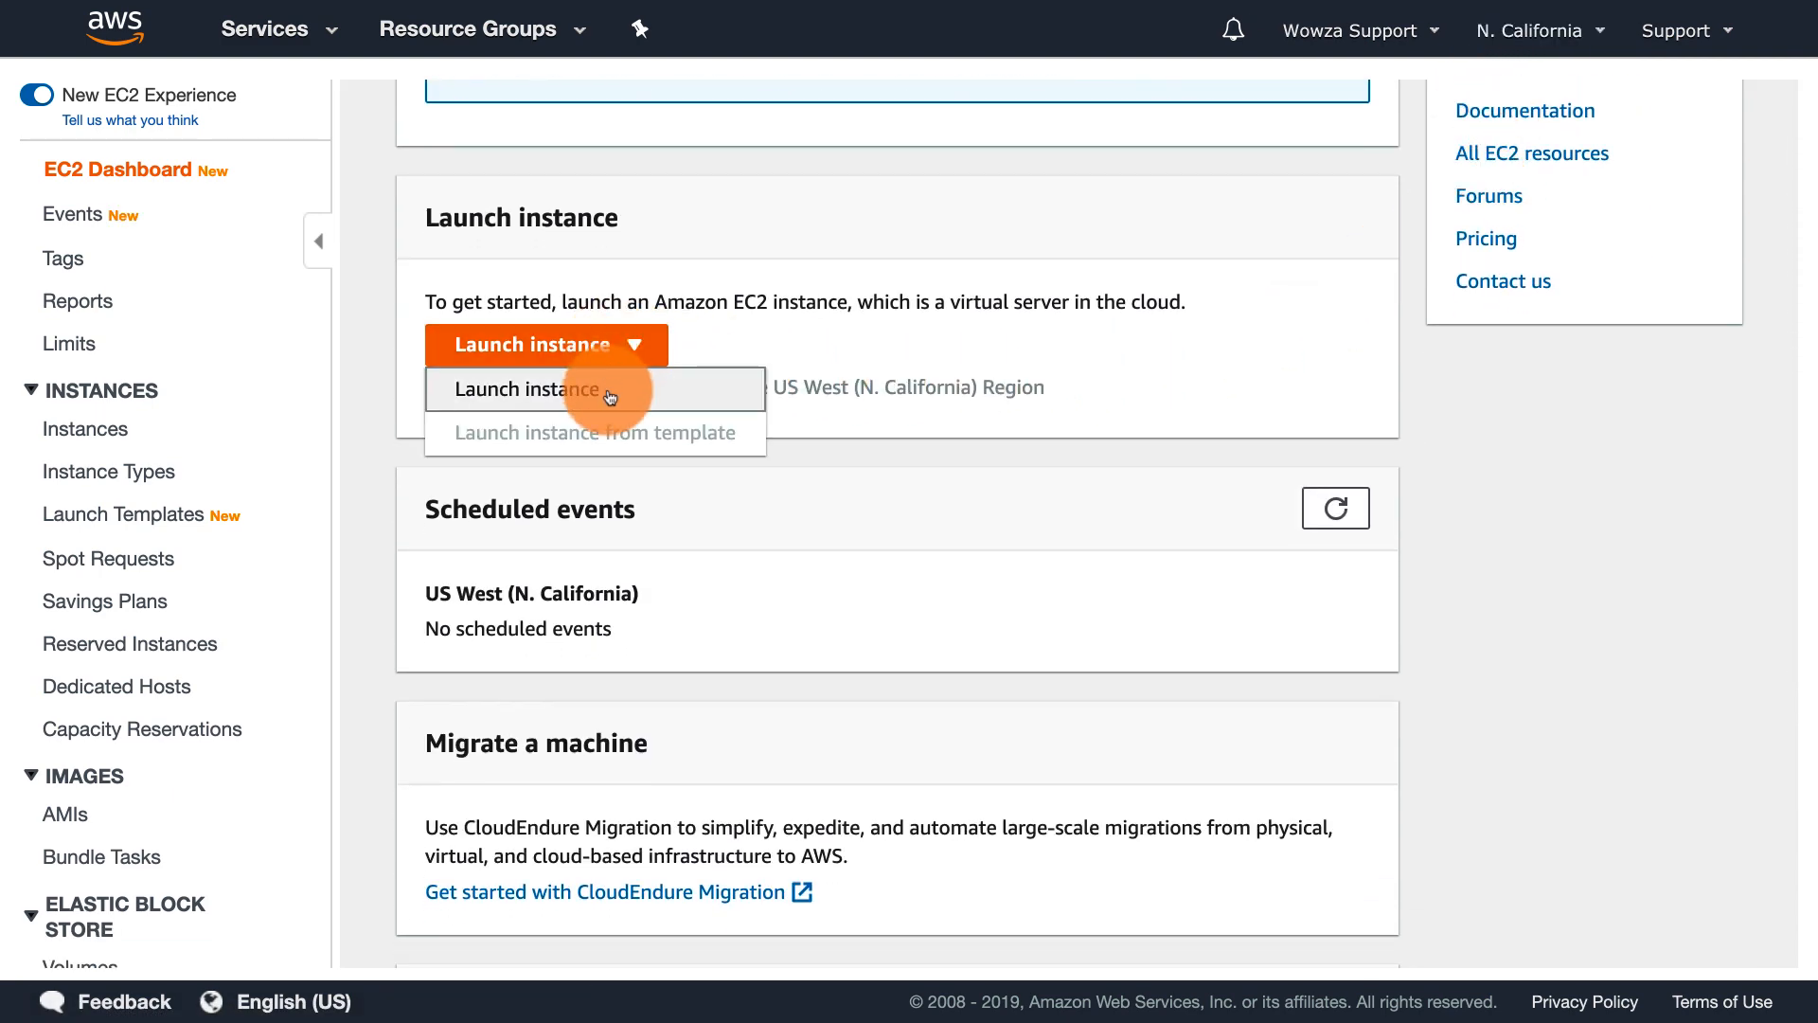
click(527, 390)
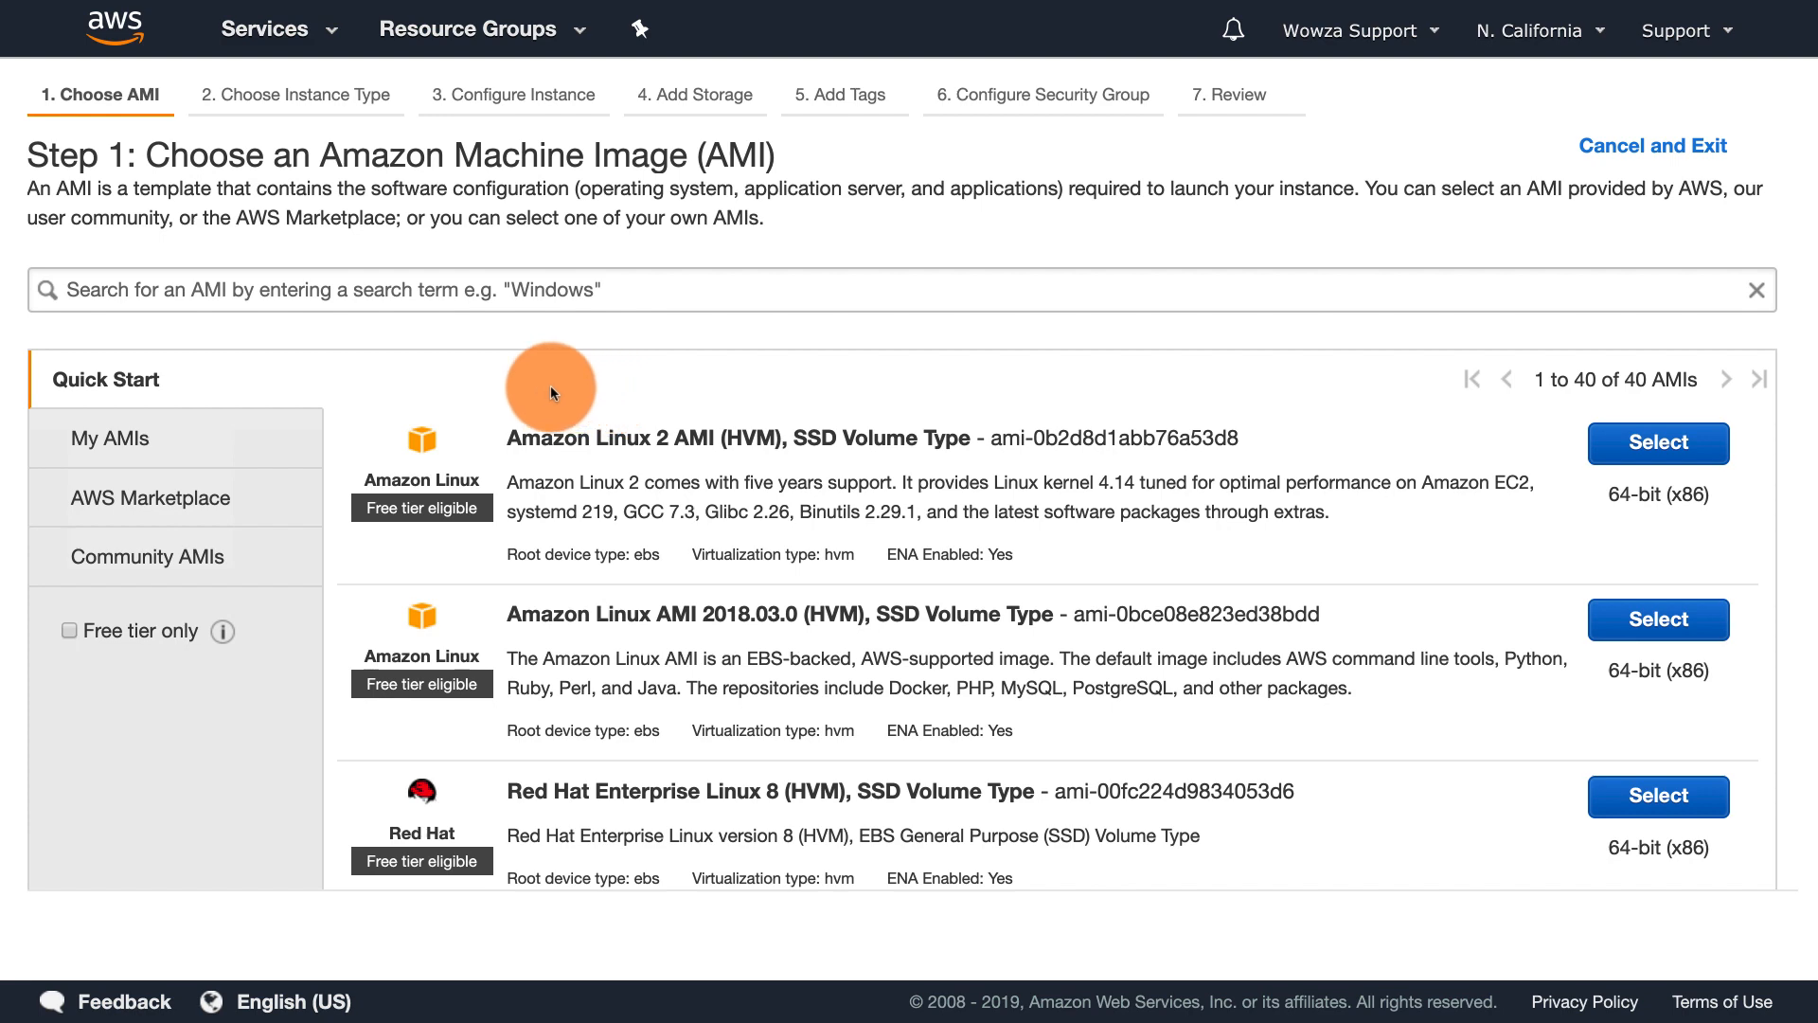
- Search AMIs for 'wow', select Wowza Streaming Engine (Windows PAID) and accept its pricing
text(wowza)
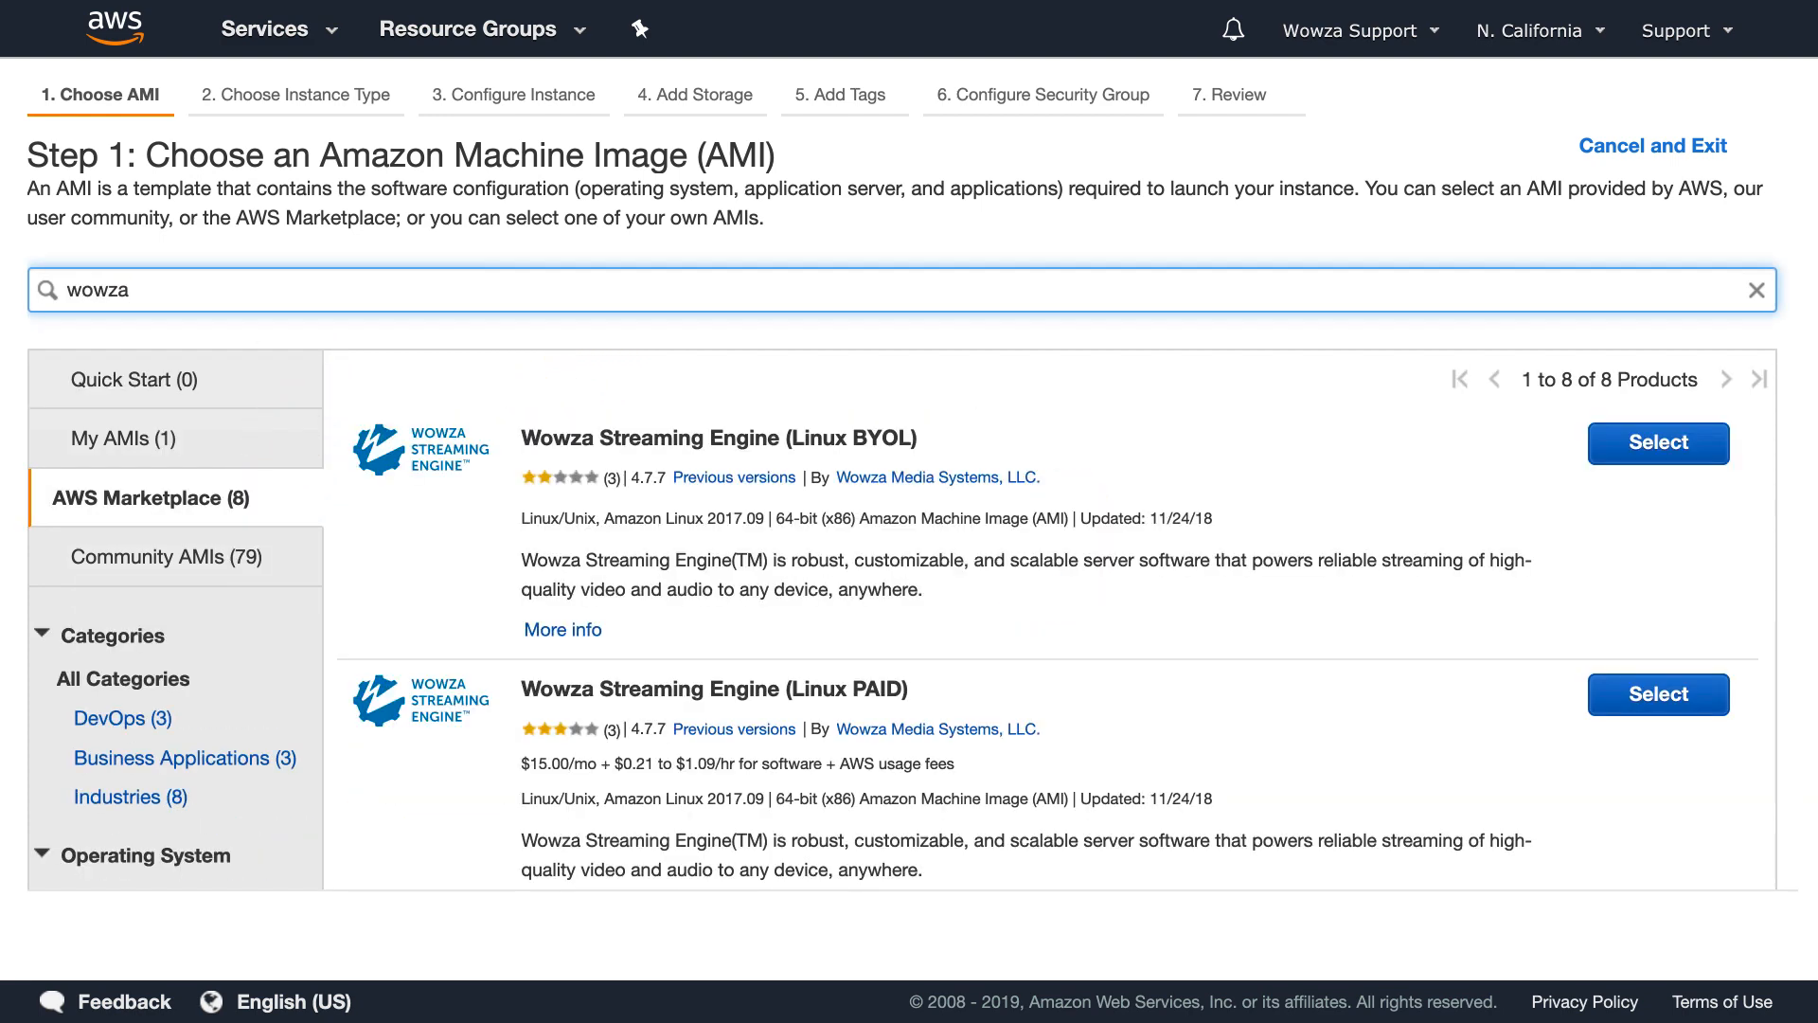
scroll(down, 3)
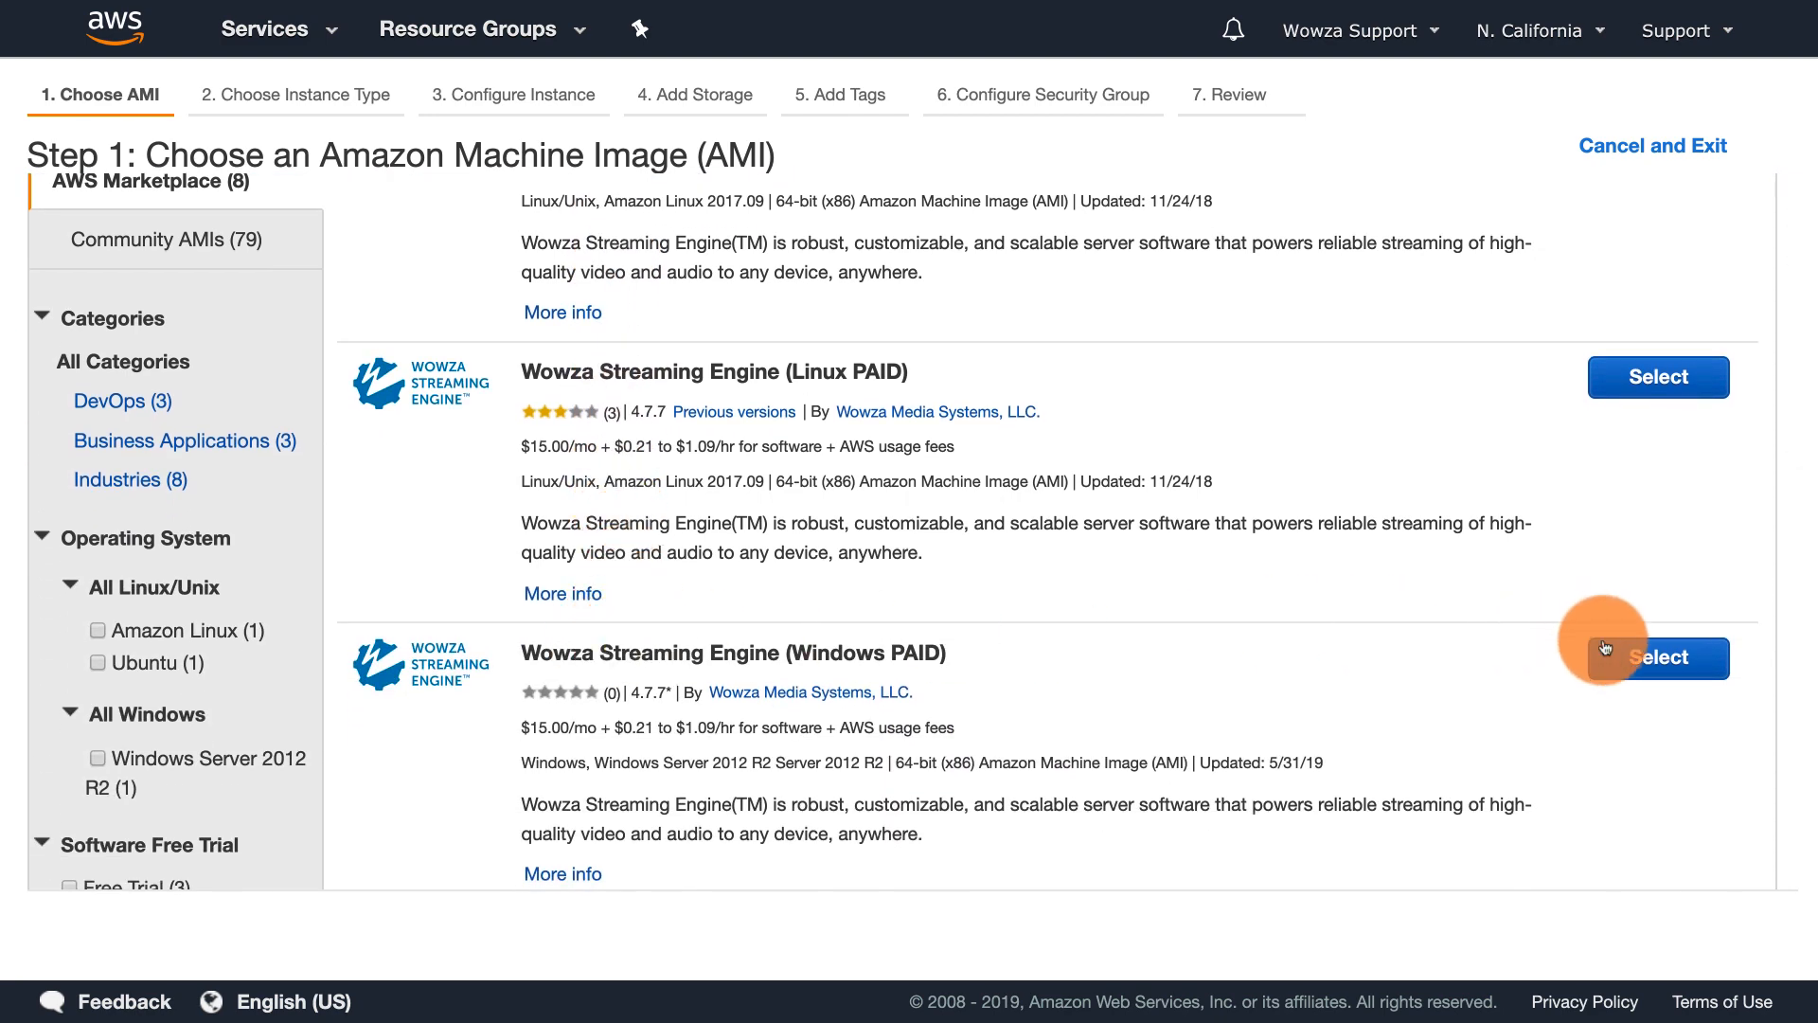
click(1659, 658)
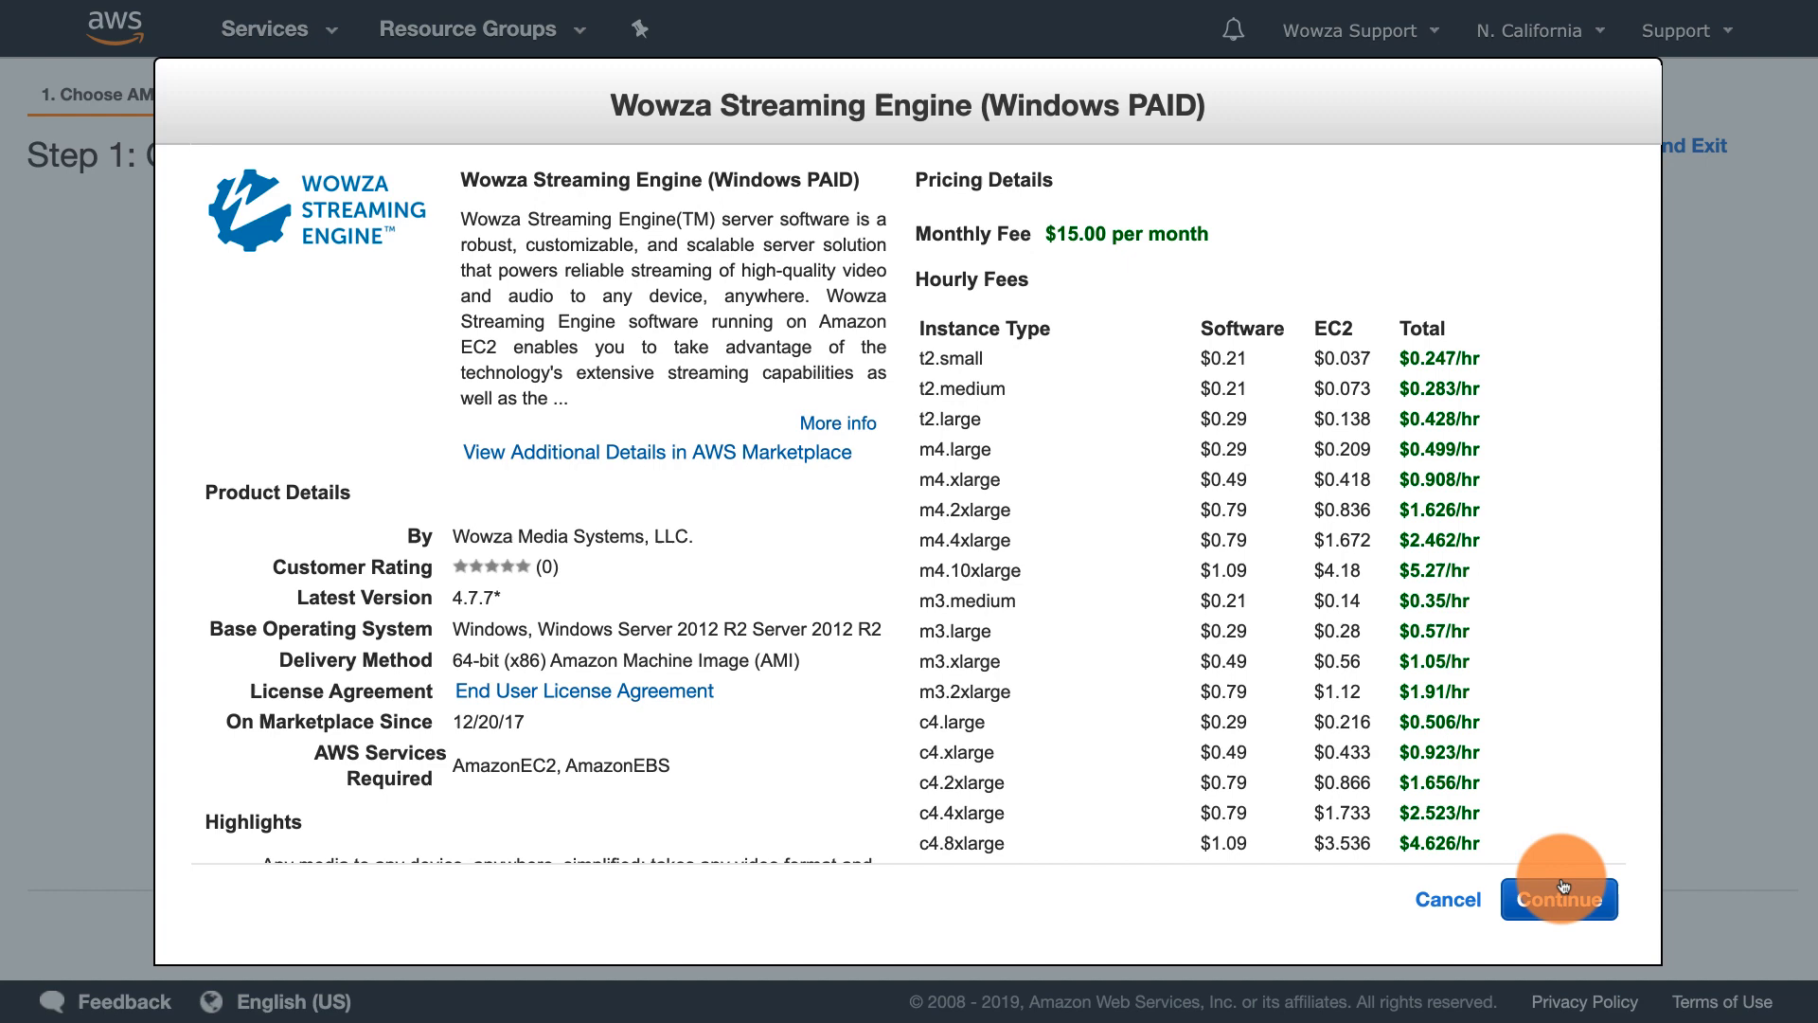
click(1557, 898)
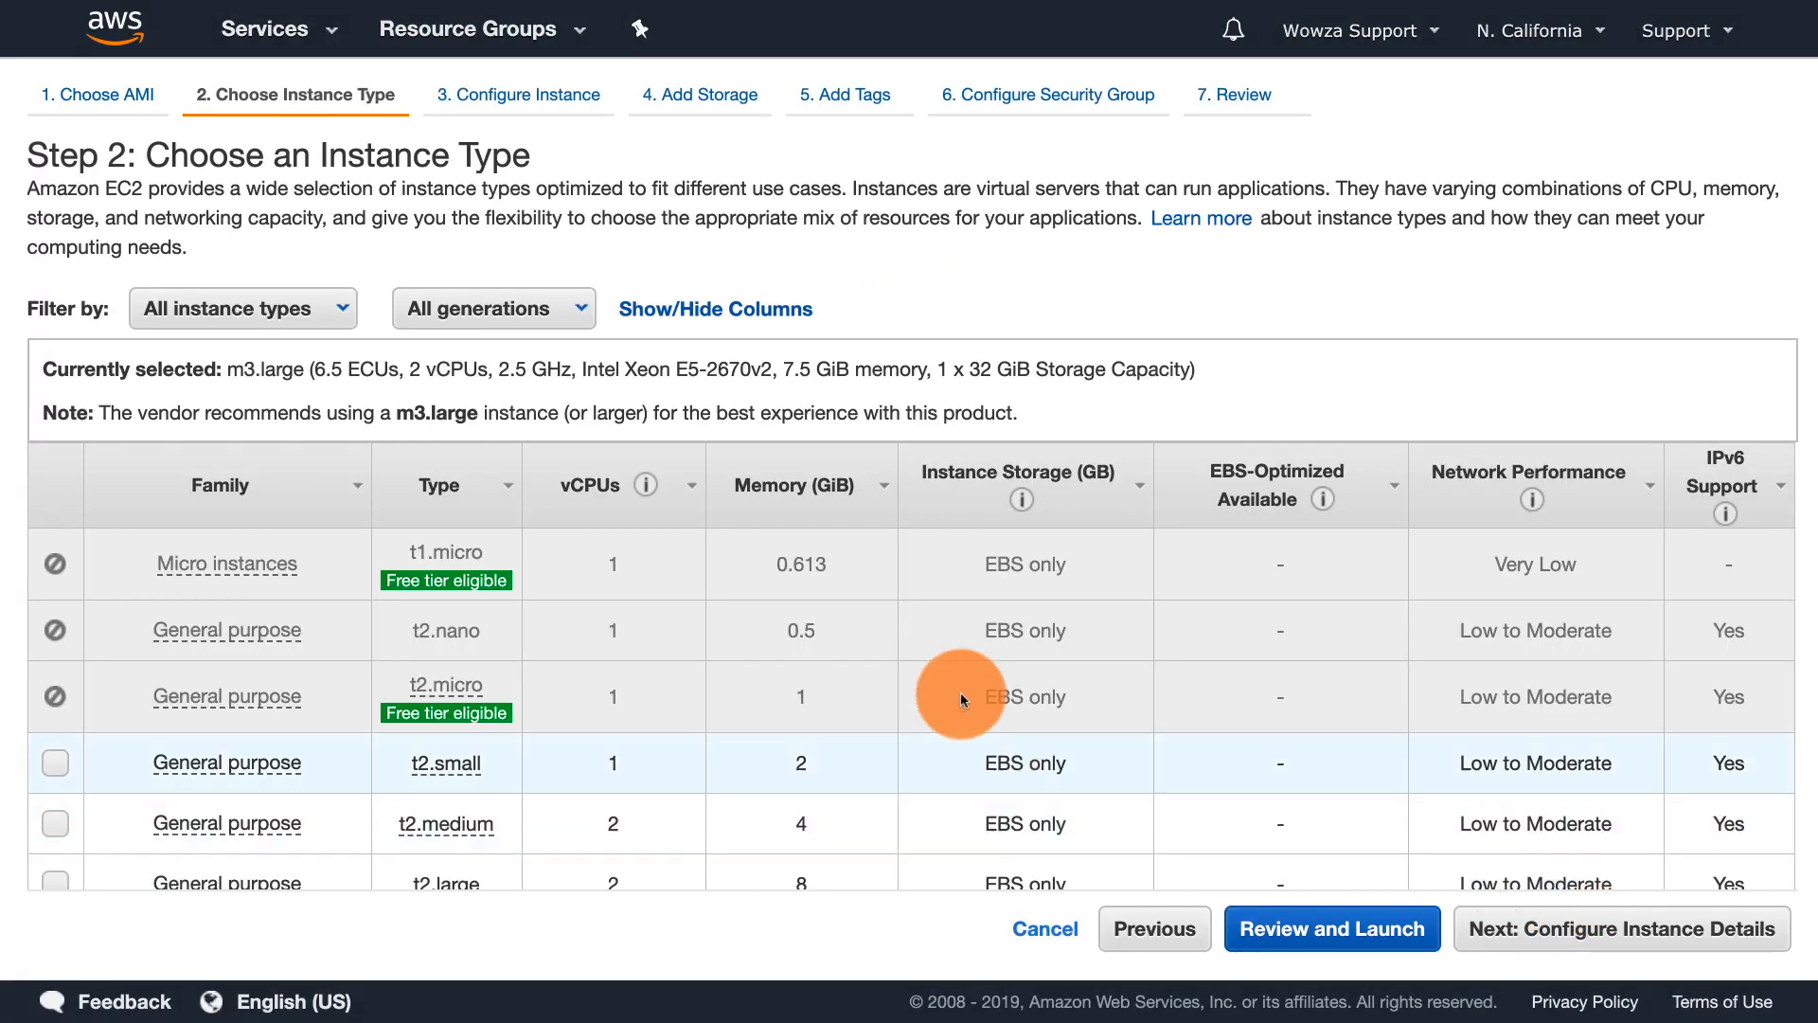
- Choose m4.large and continue past storage and tags with defaults to Review and Launch
scroll(down, 3)
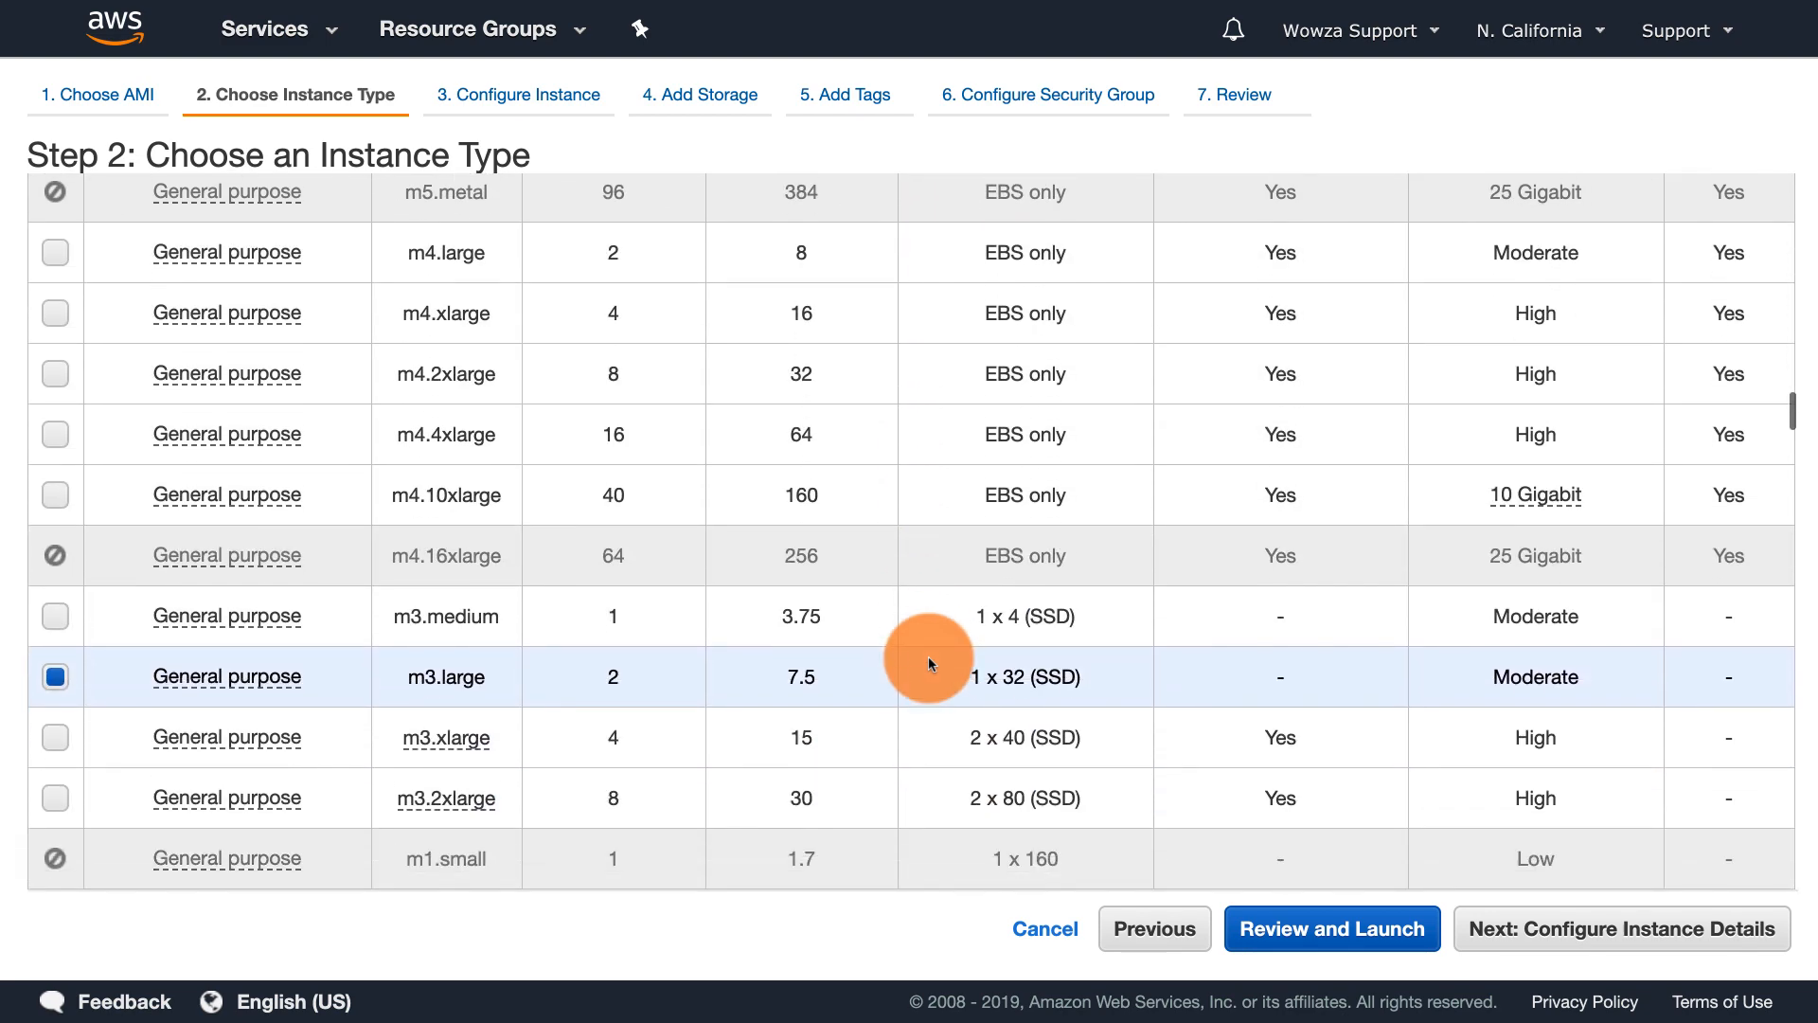
click(53, 252)
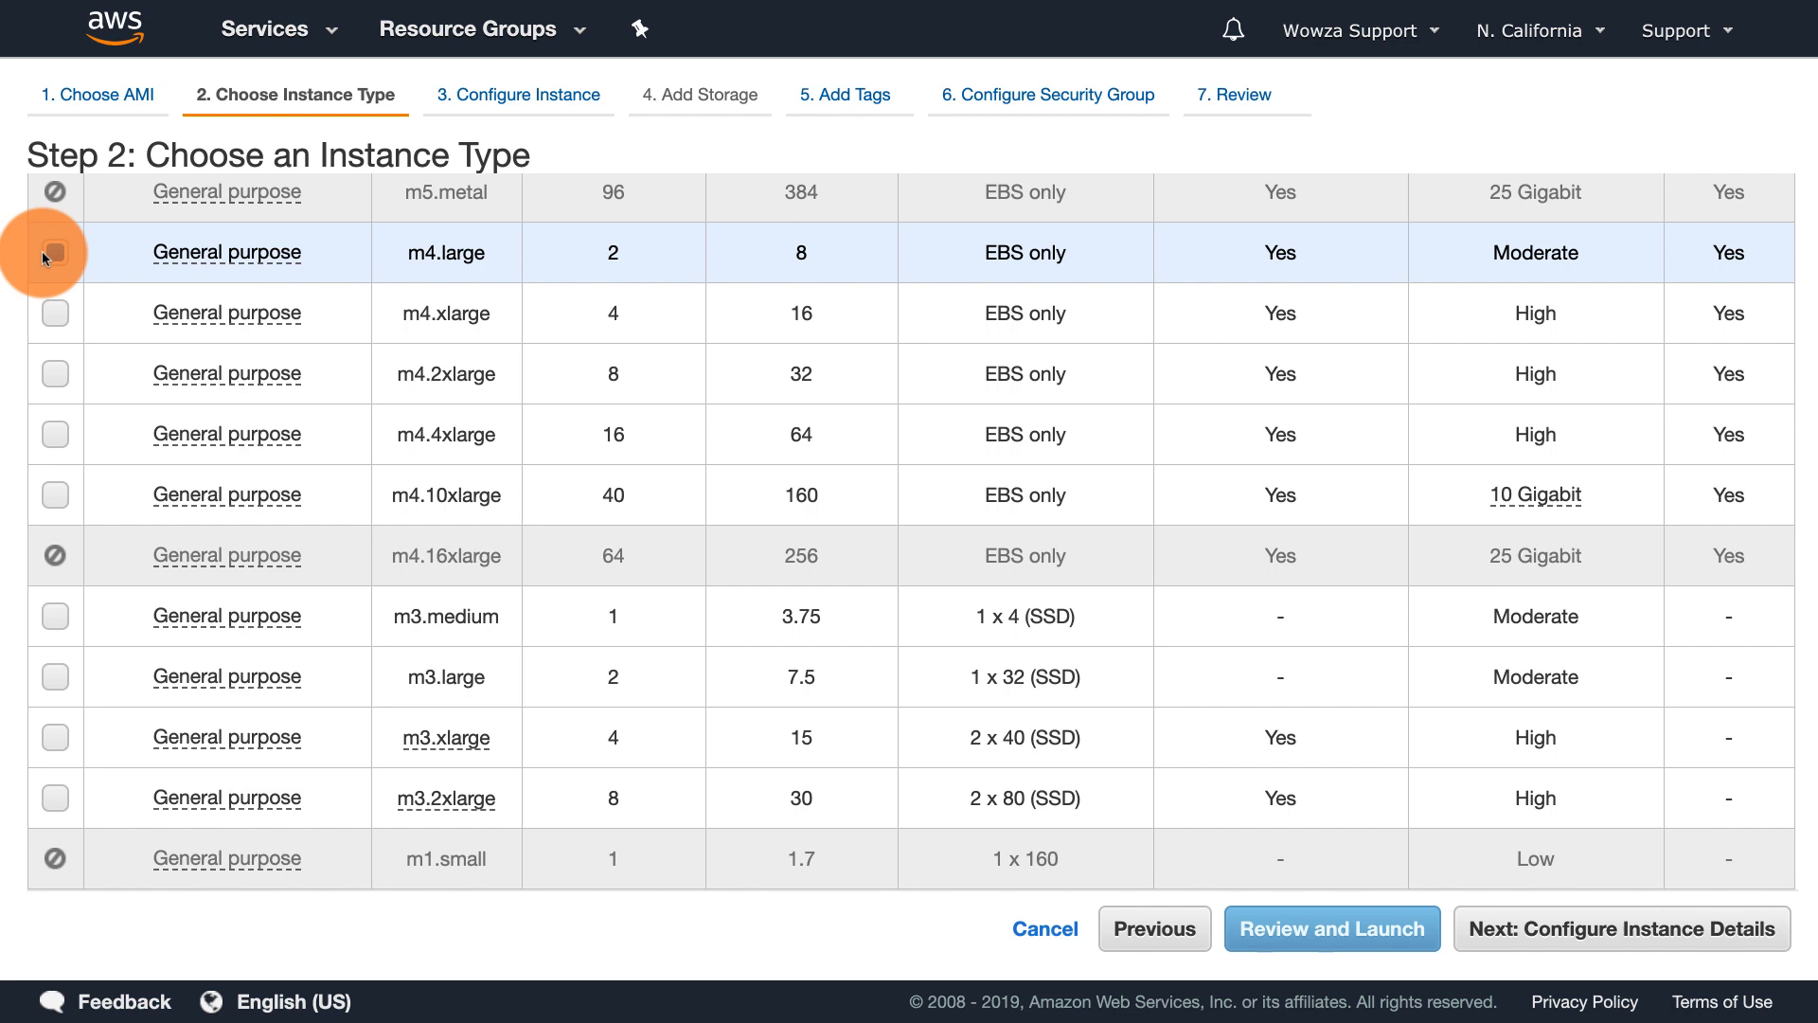
click(54, 250)
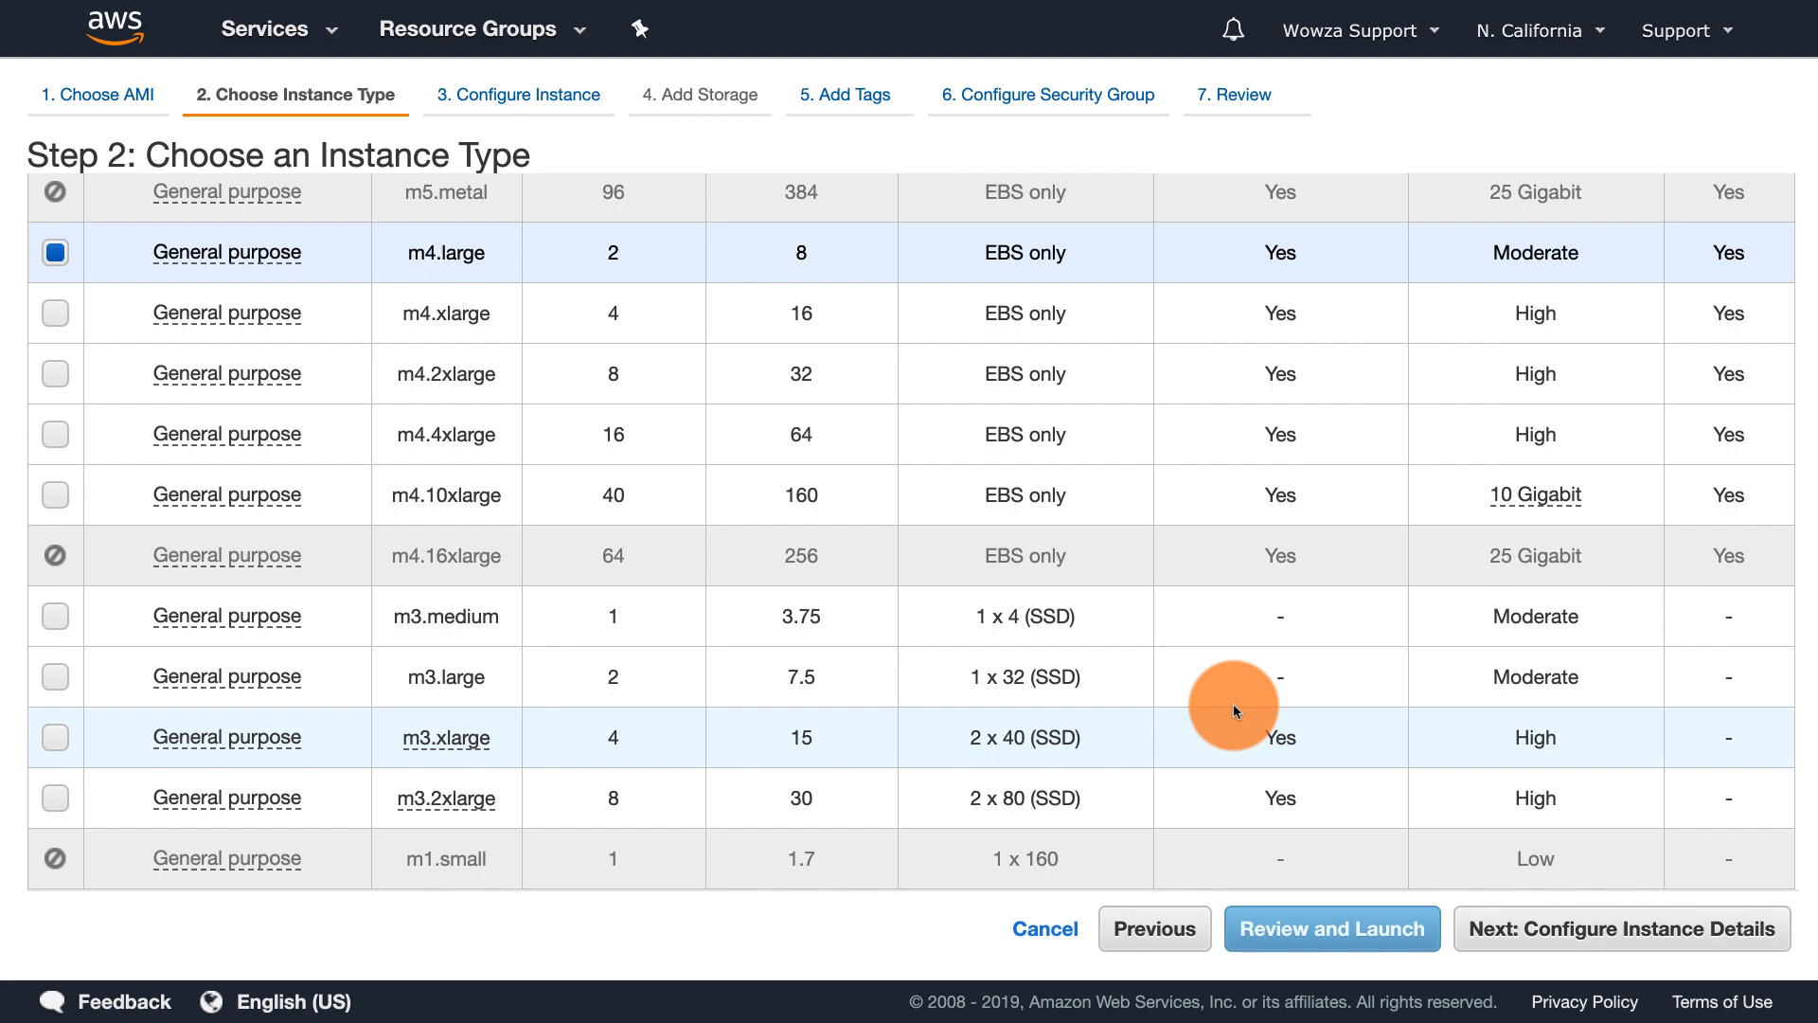
click(1625, 929)
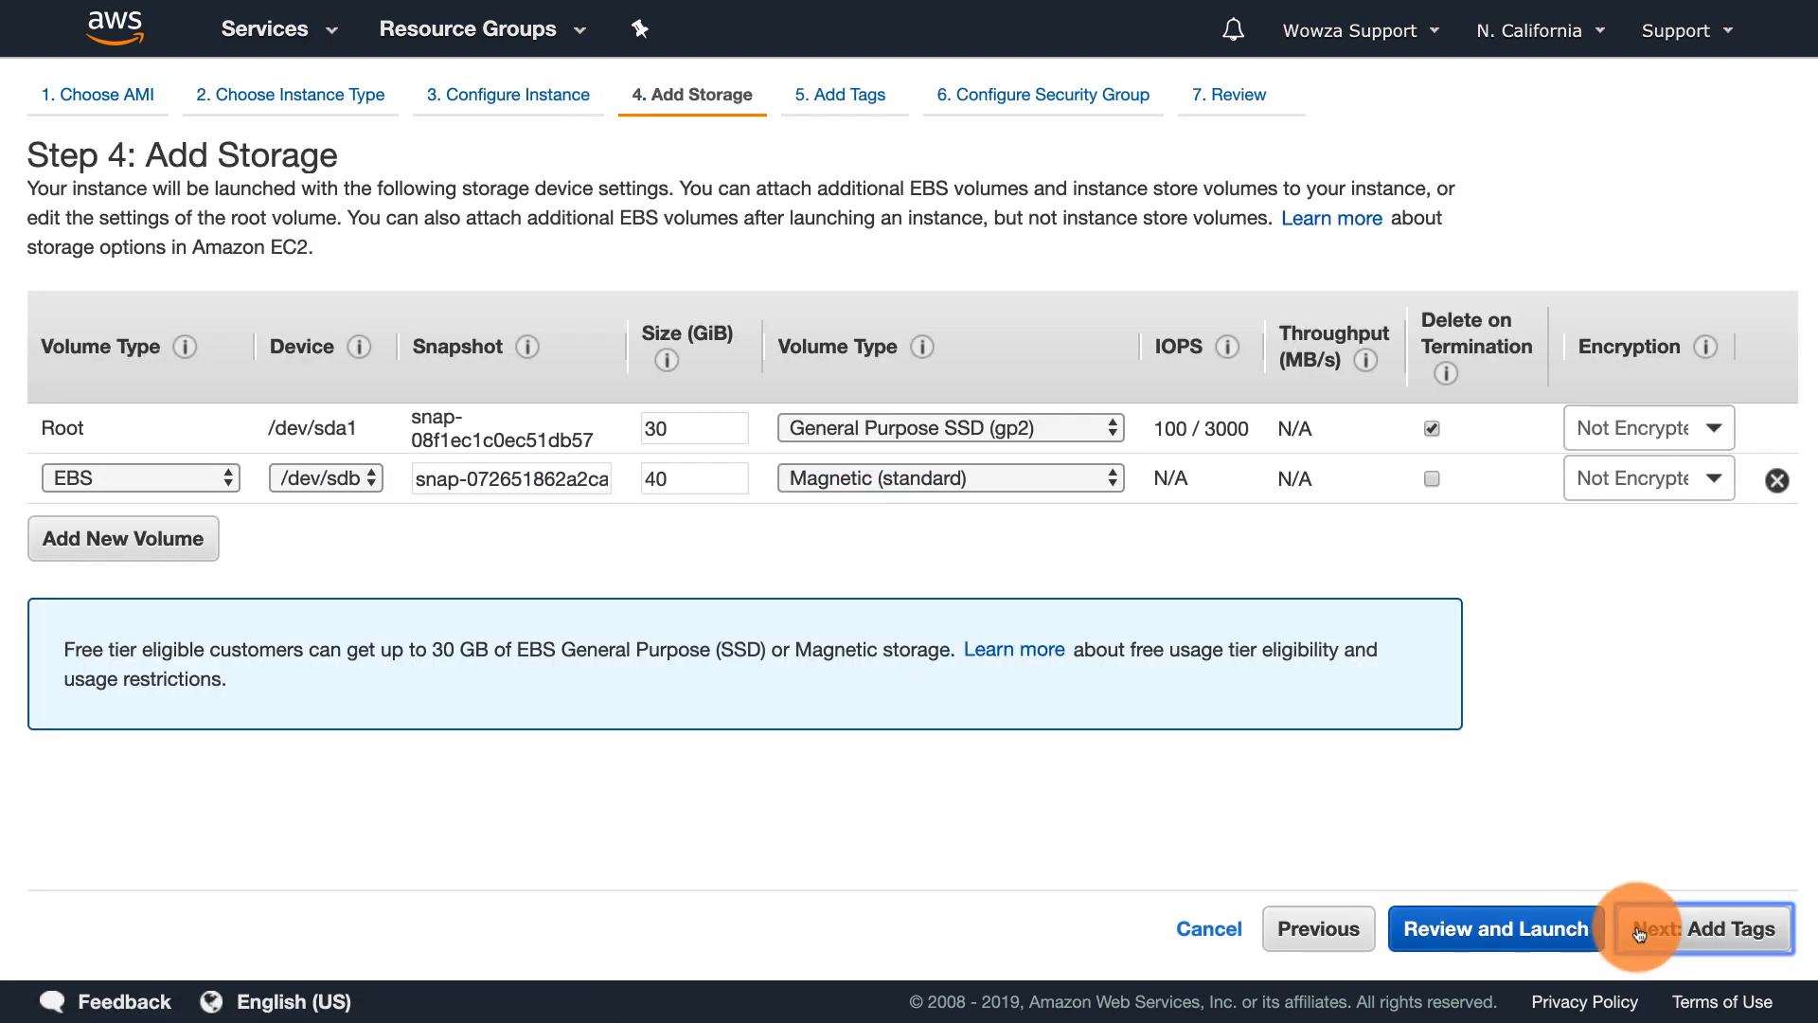
click(1644, 928)
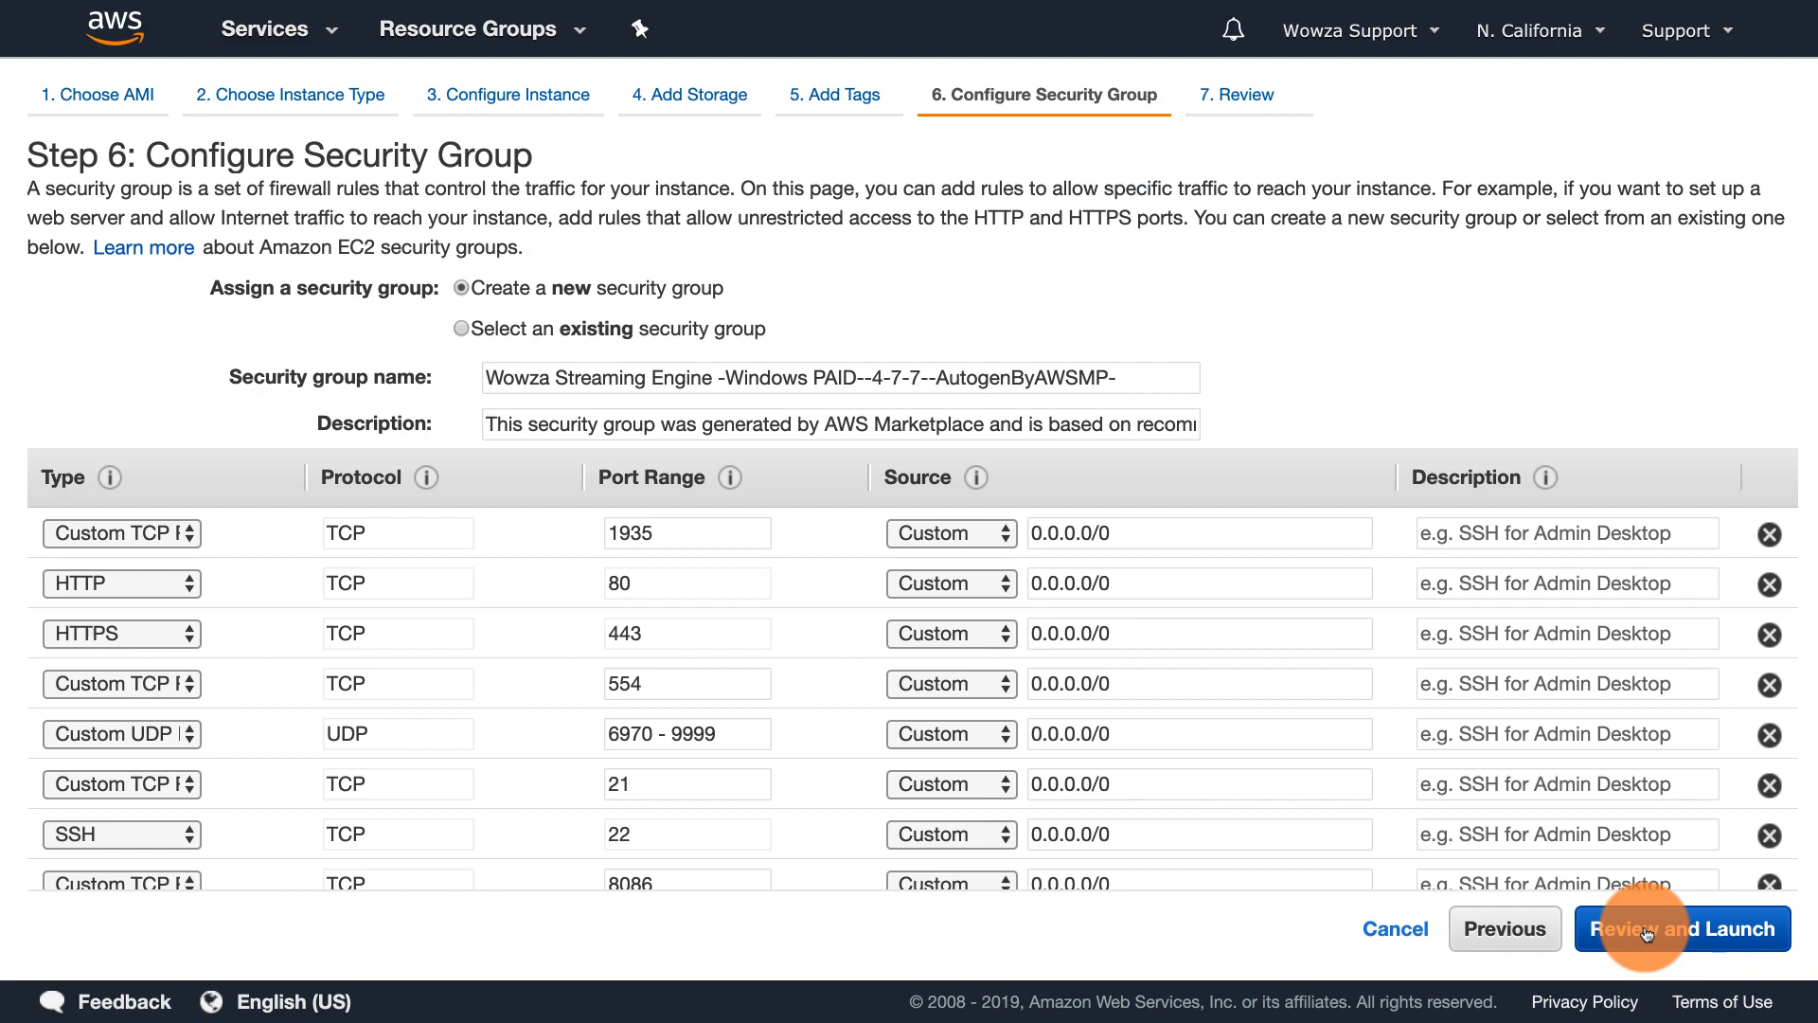
click(1682, 928)
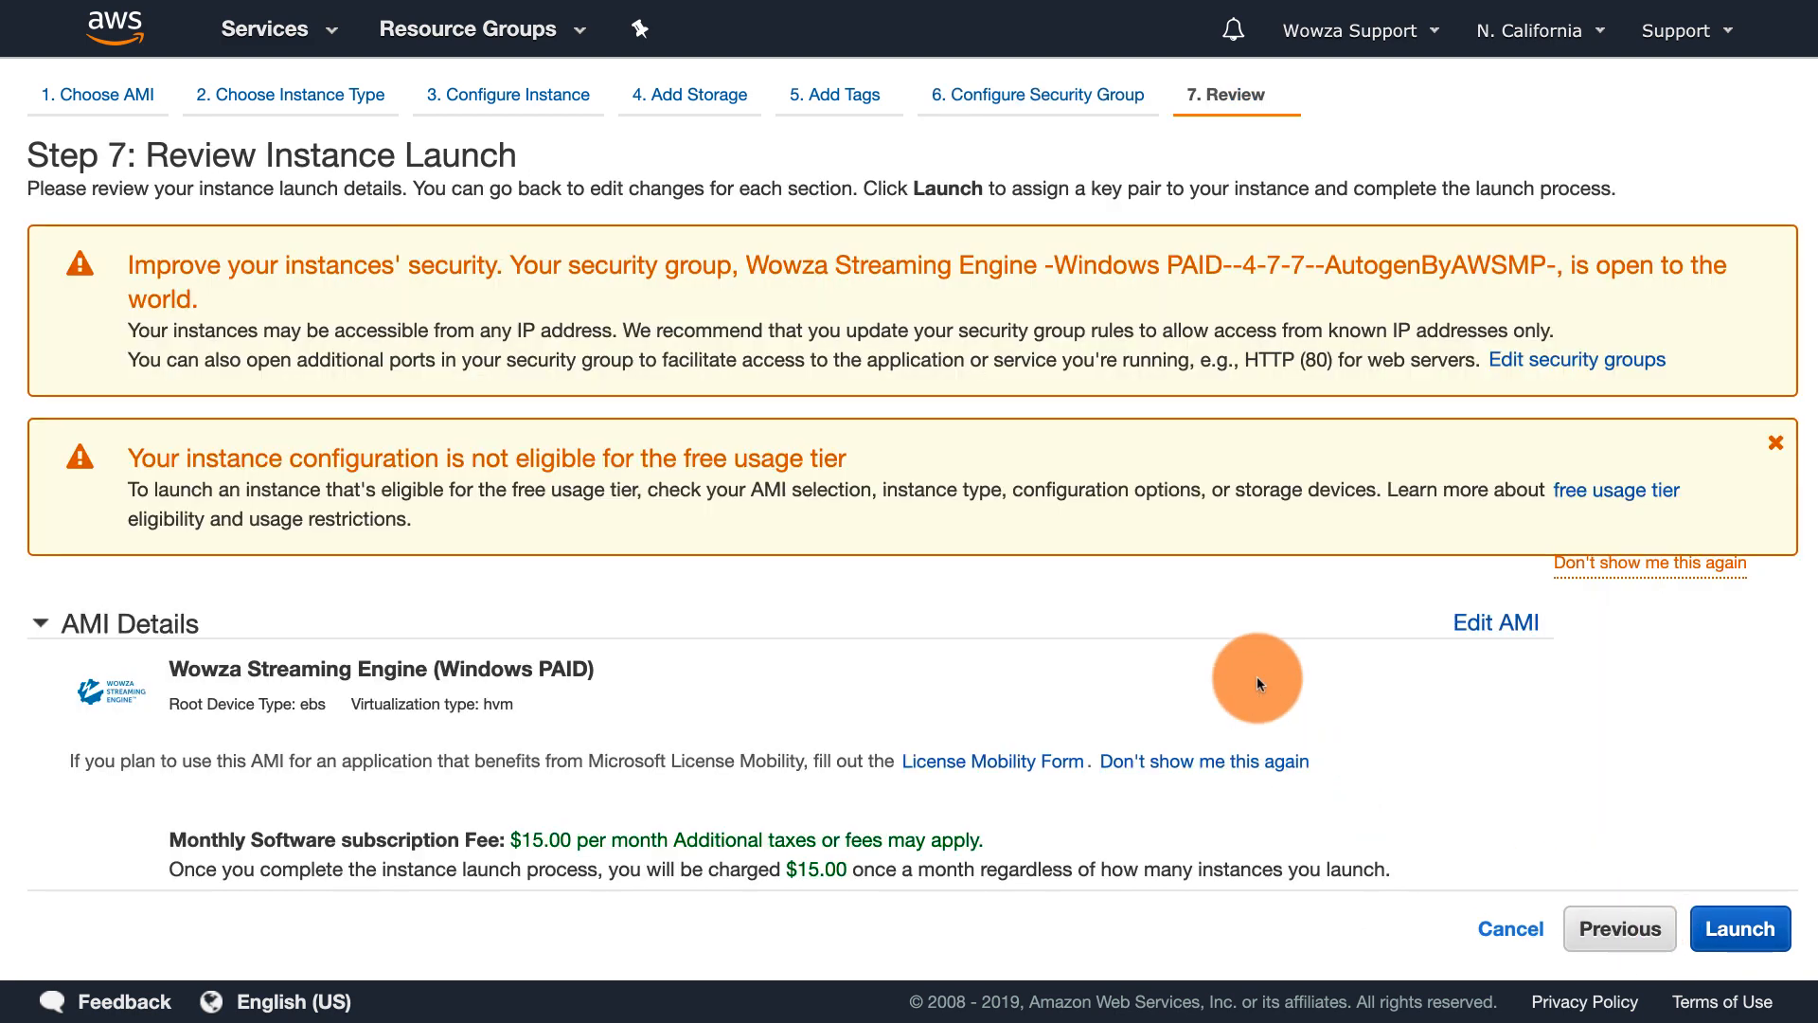
- Review the instance launch details and launch, bringing up the key pair dialog
scroll(down, 3)
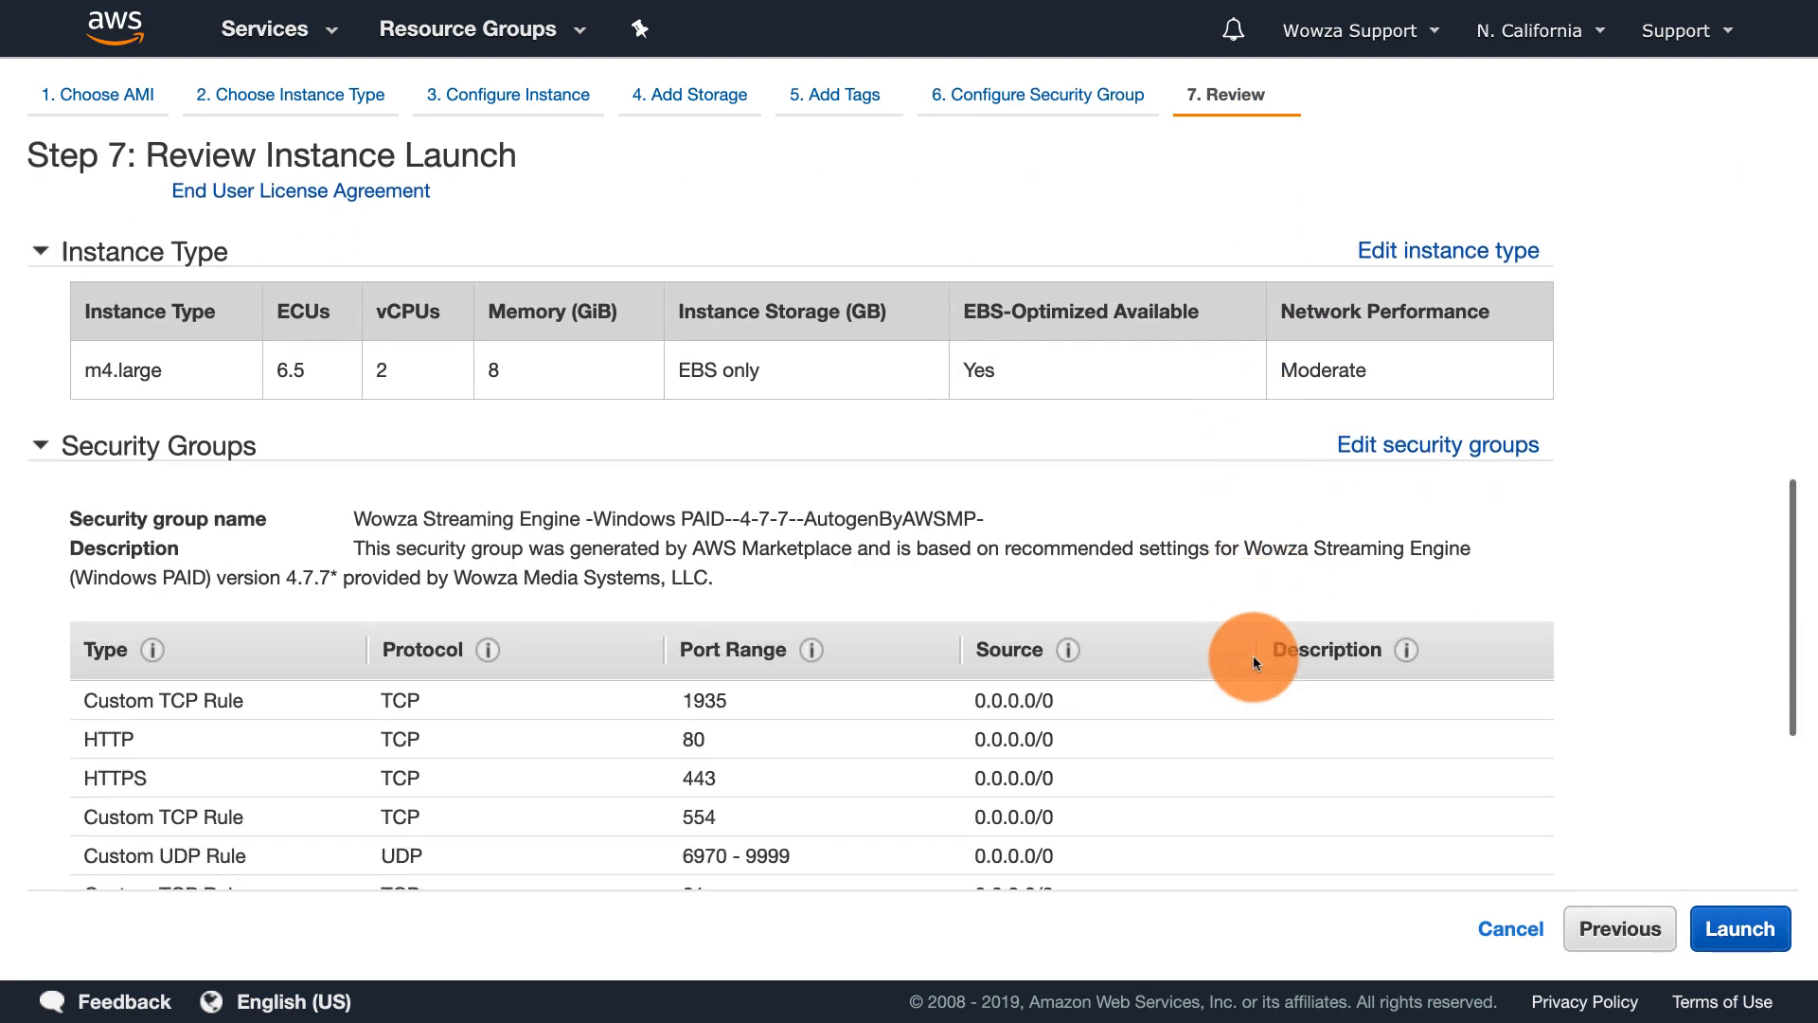
scroll(down, 3)
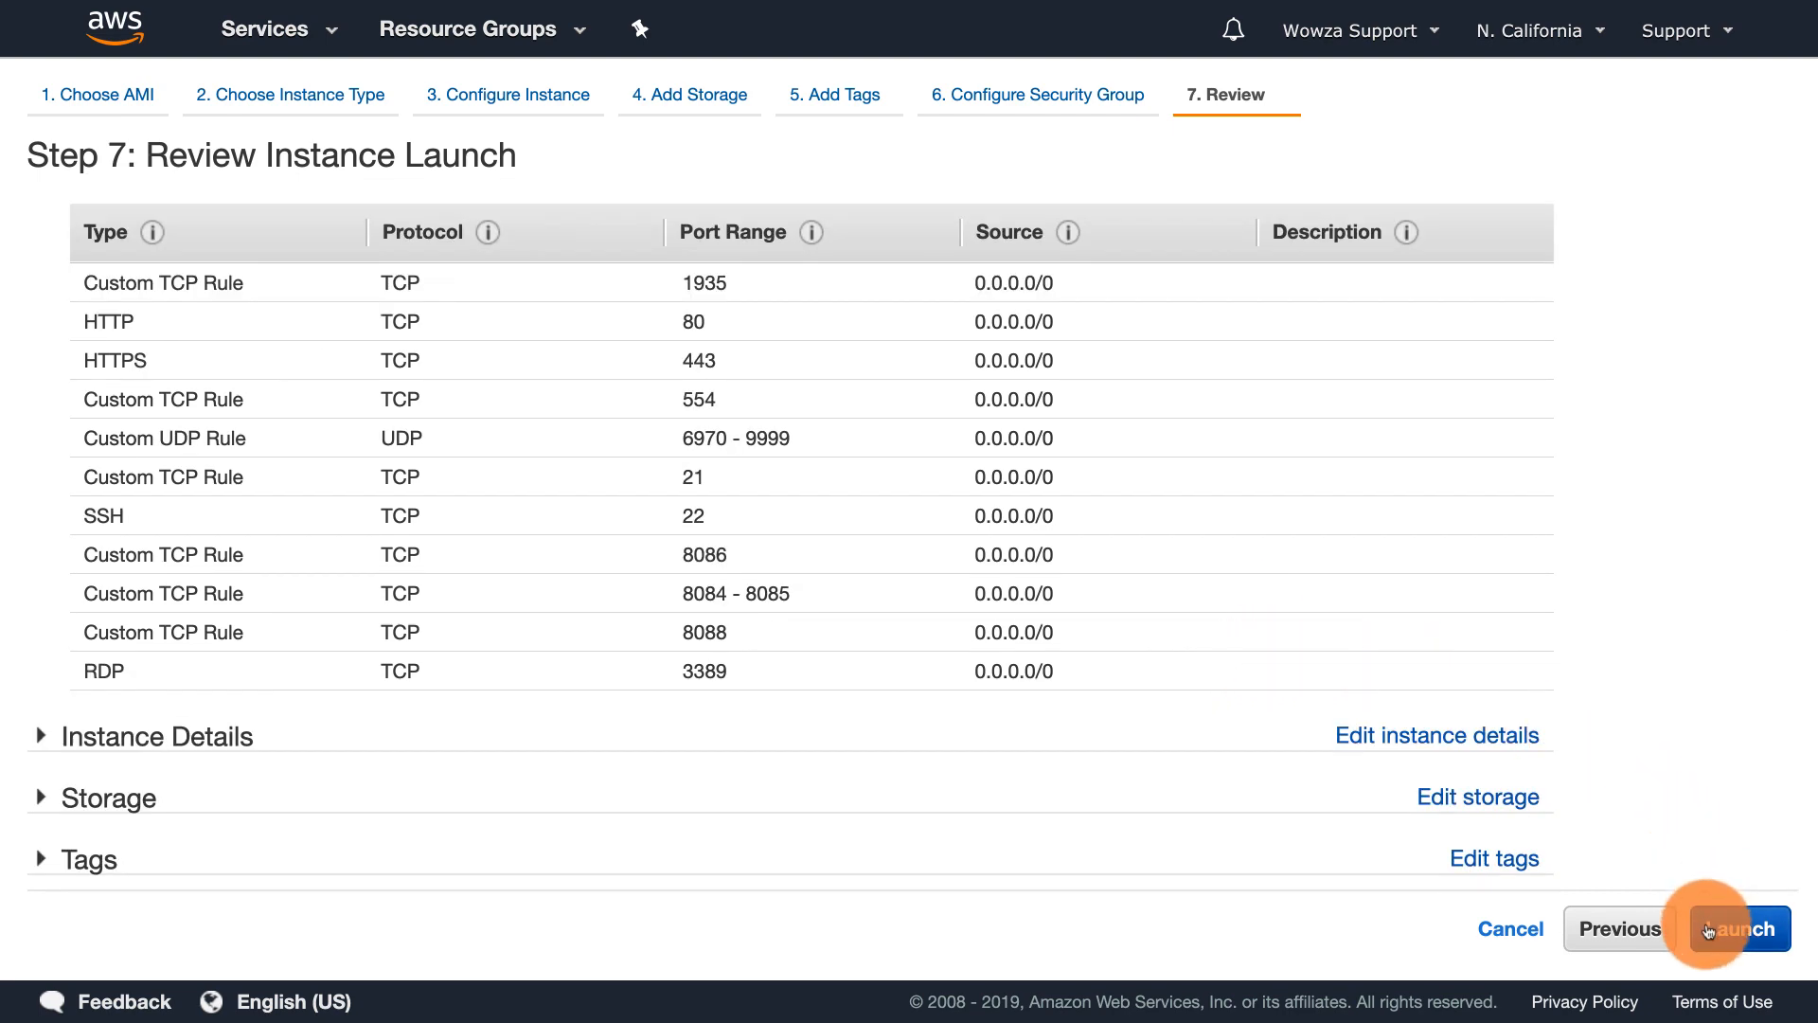
click(1741, 928)
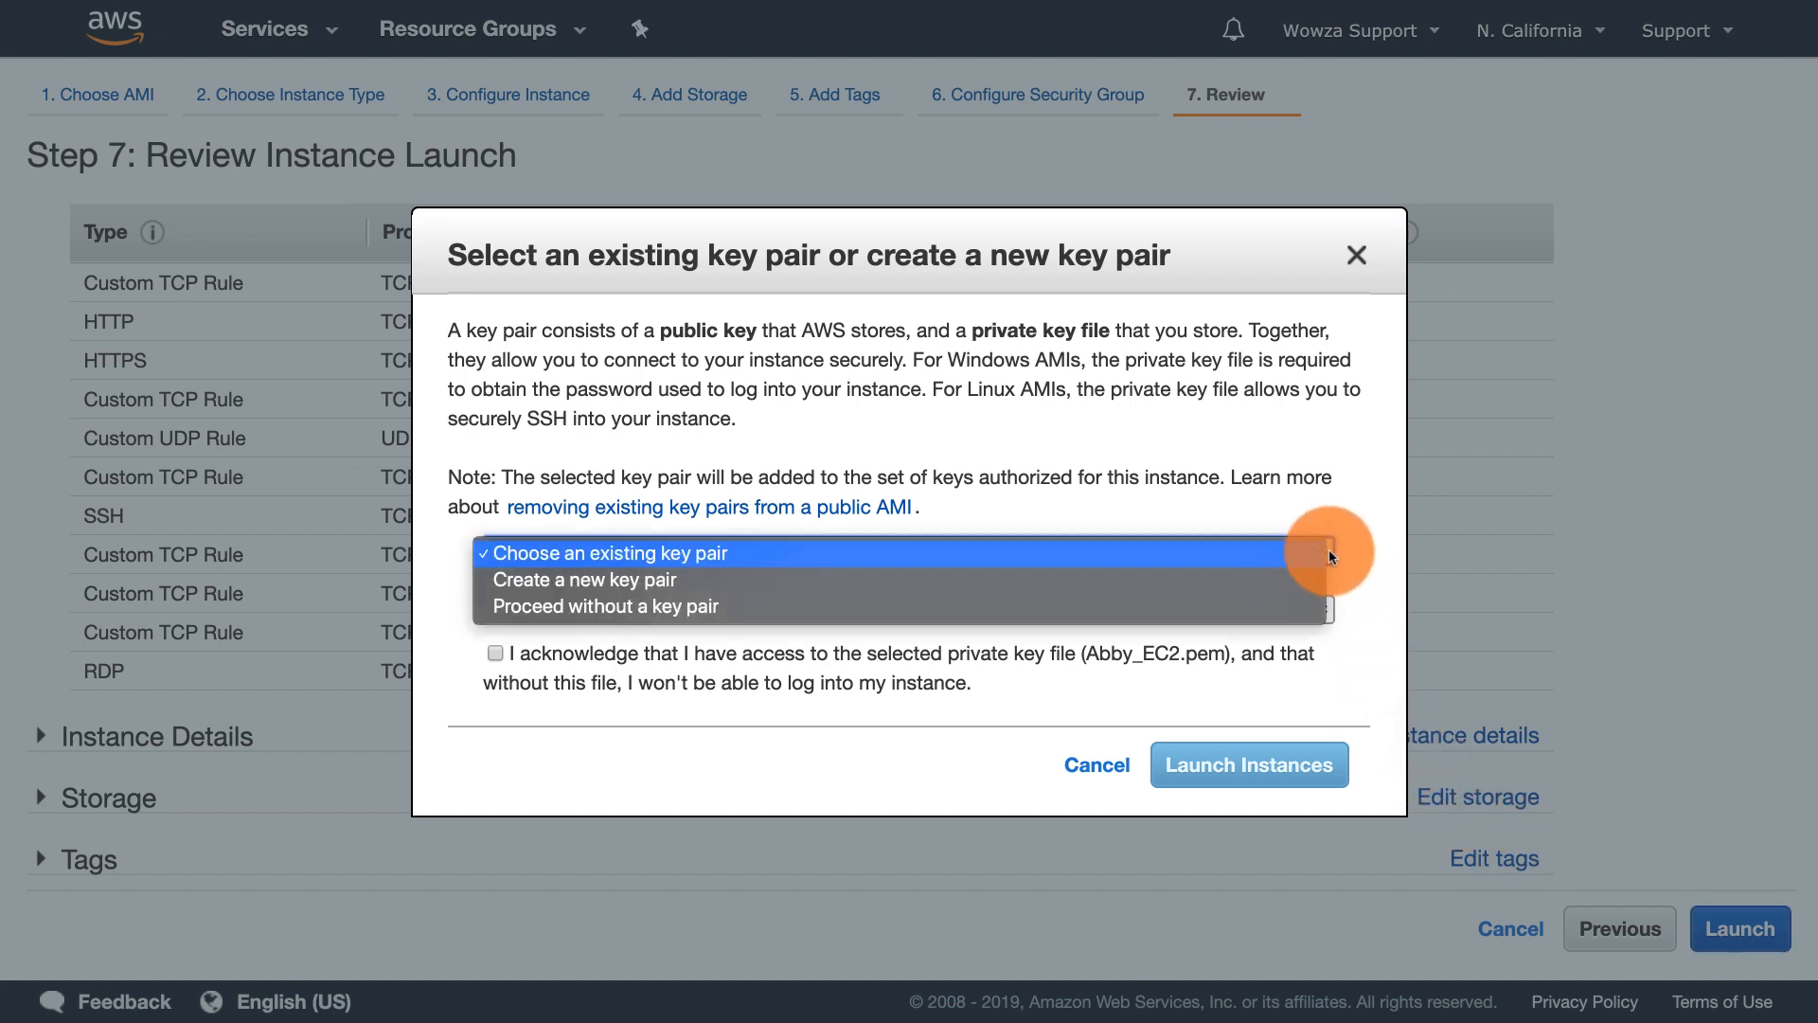
- Create a new key pair named EchoTango and download its private key file
click(584, 579)
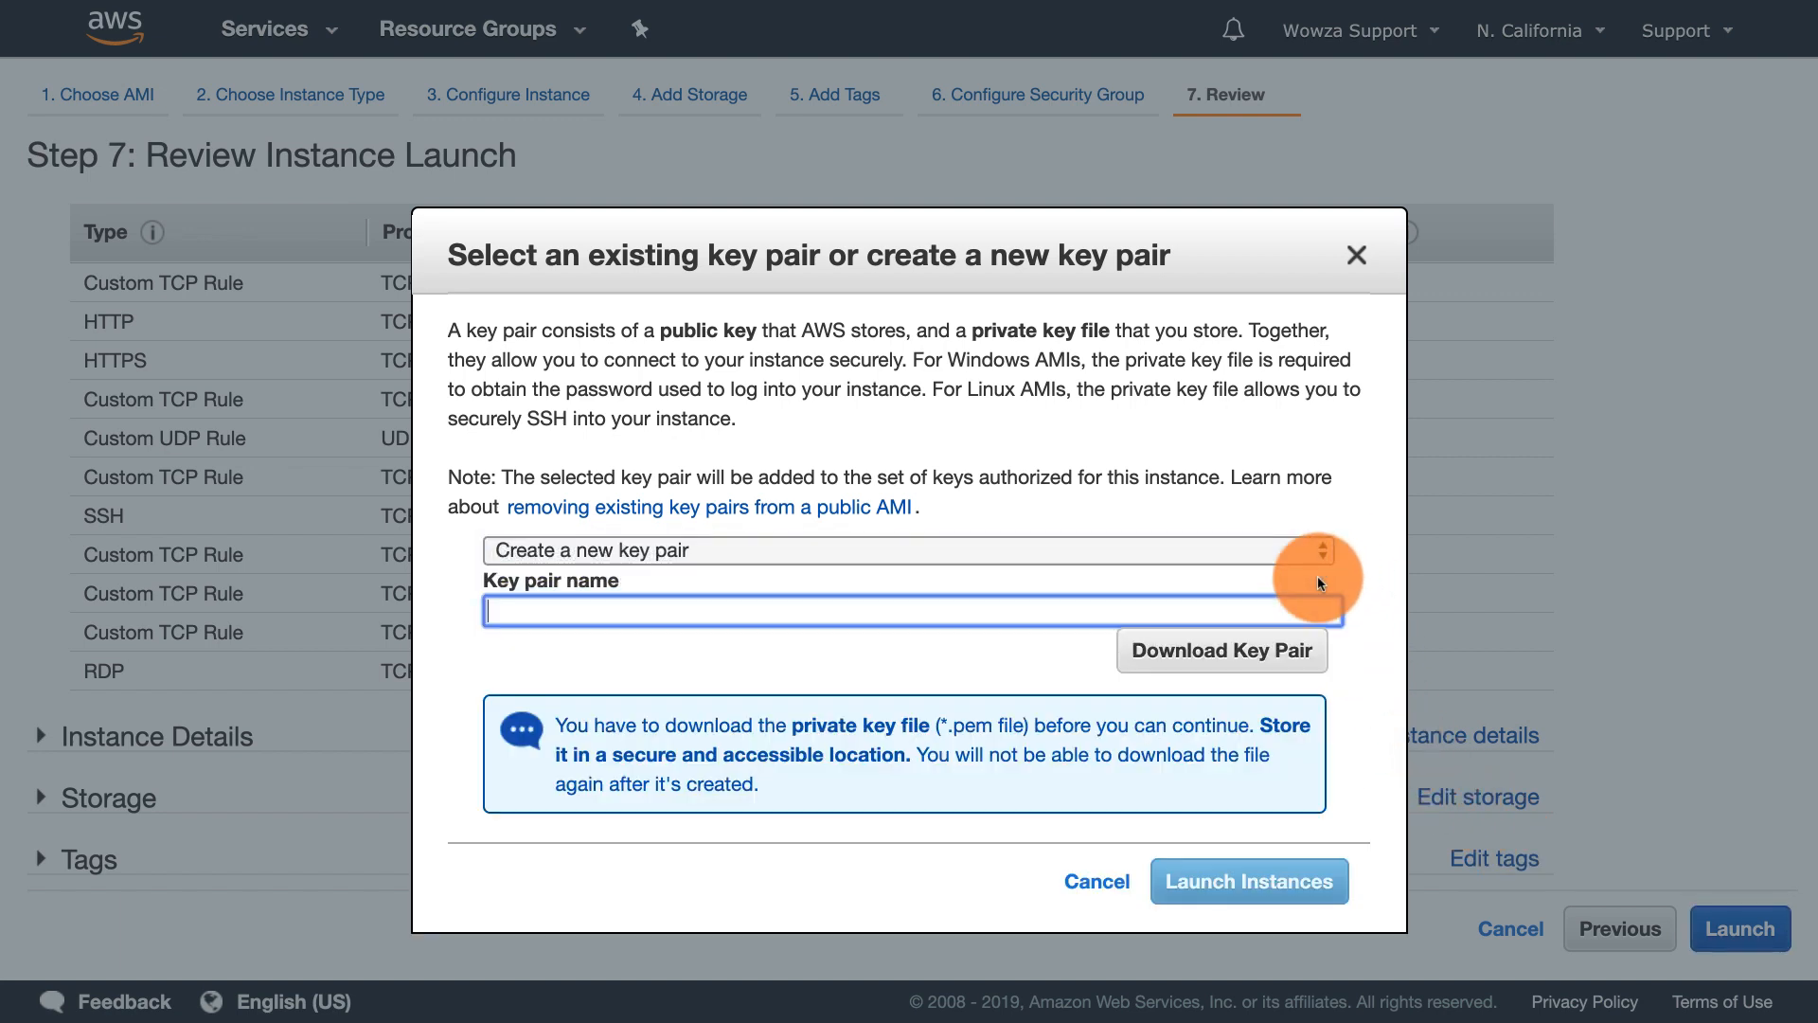
text(EchoT)
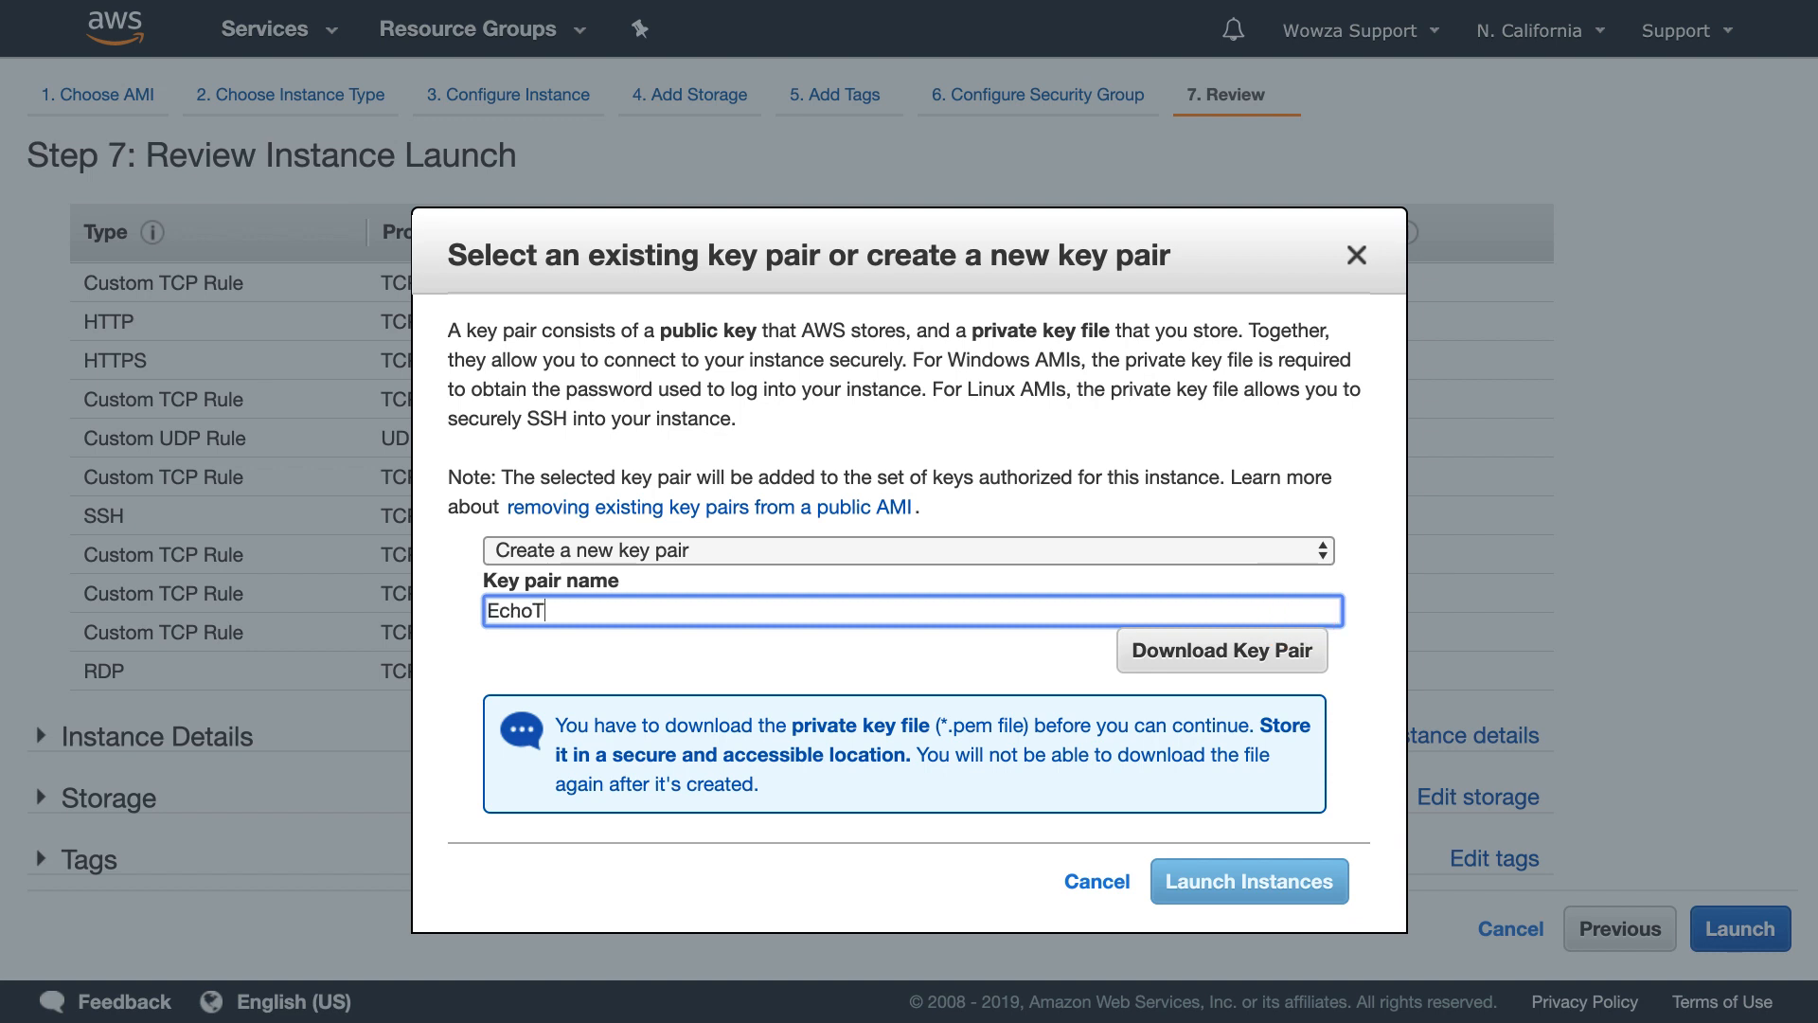
click(1274, 657)
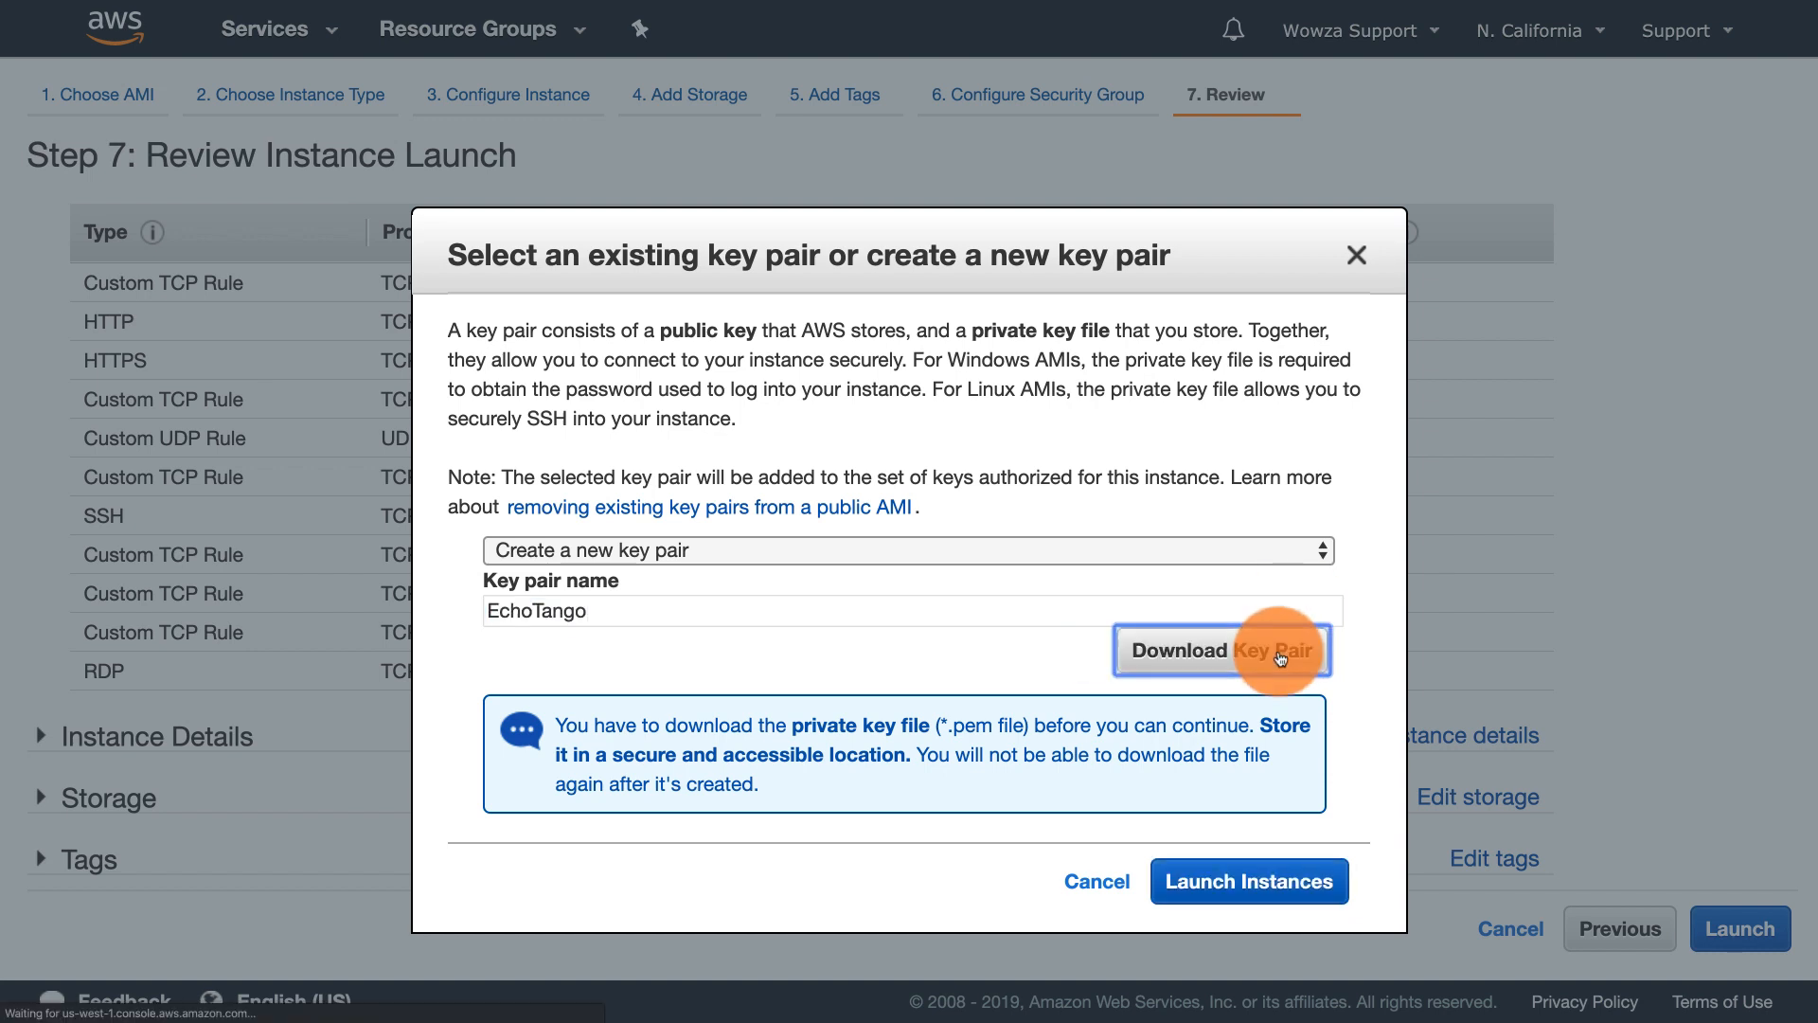
click(1224, 649)
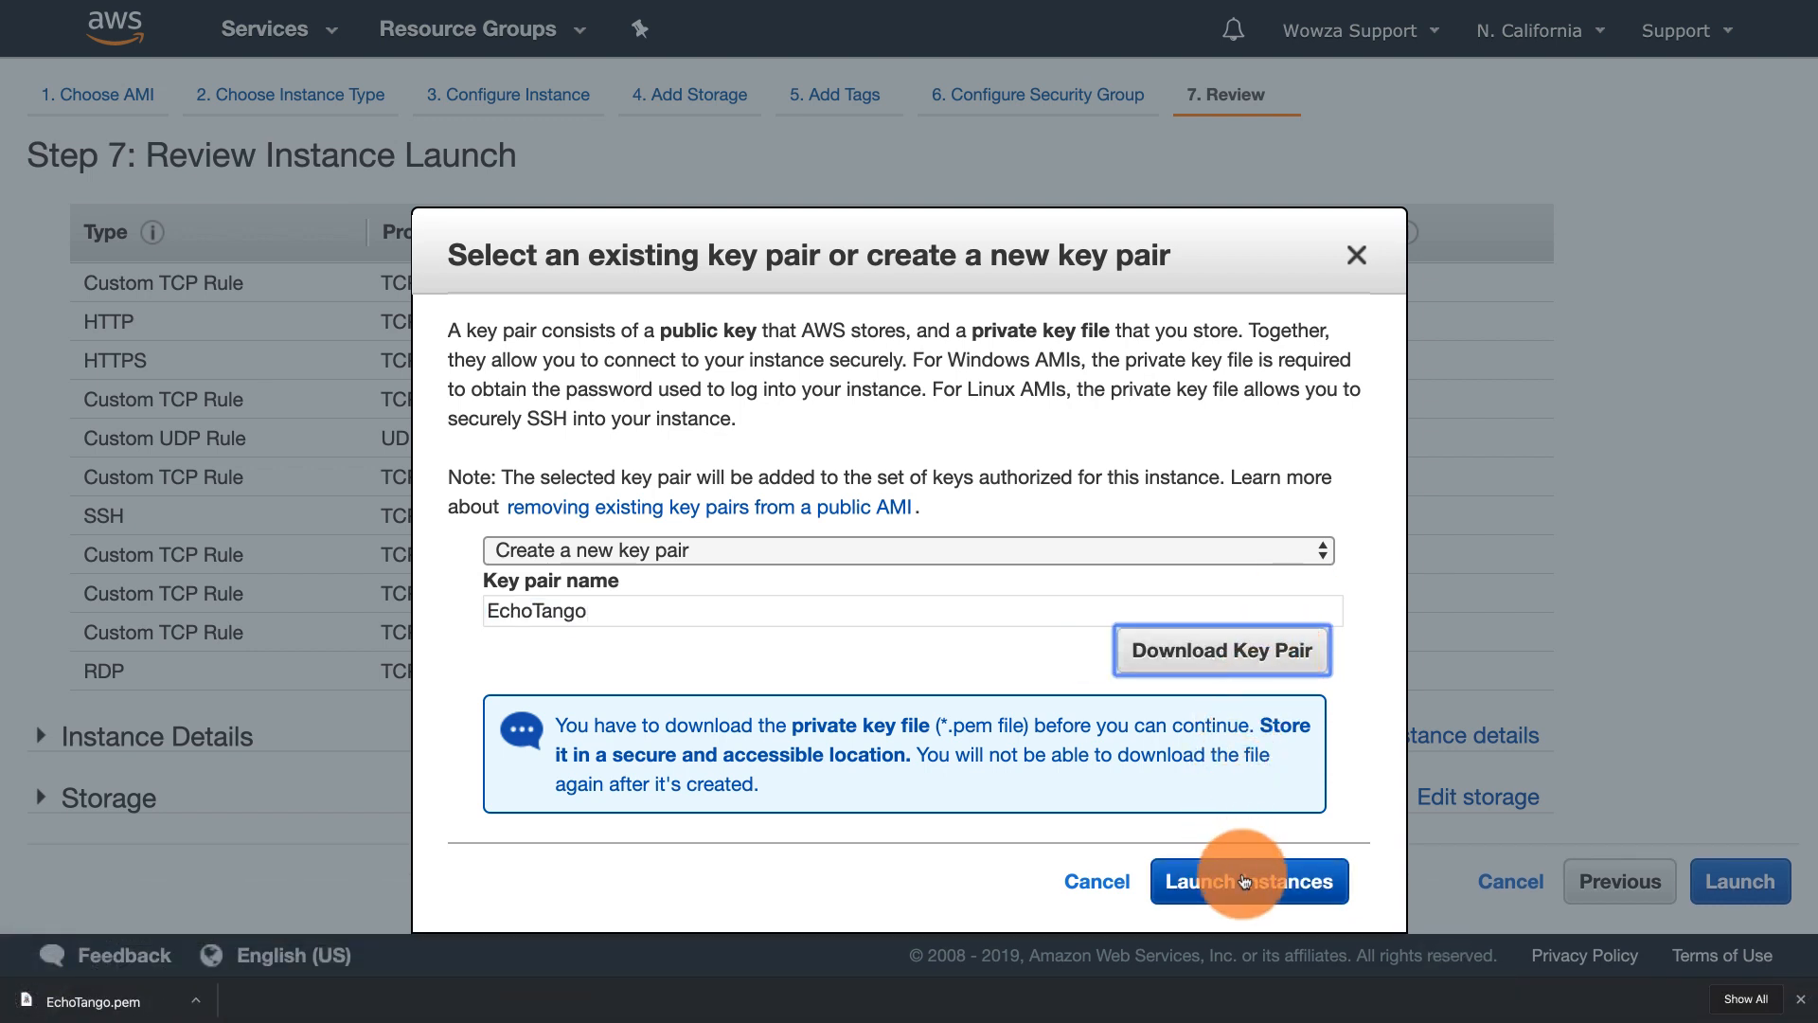
- Launch the instance with the EchoTango key pair and go to the Instances list
click(1250, 881)
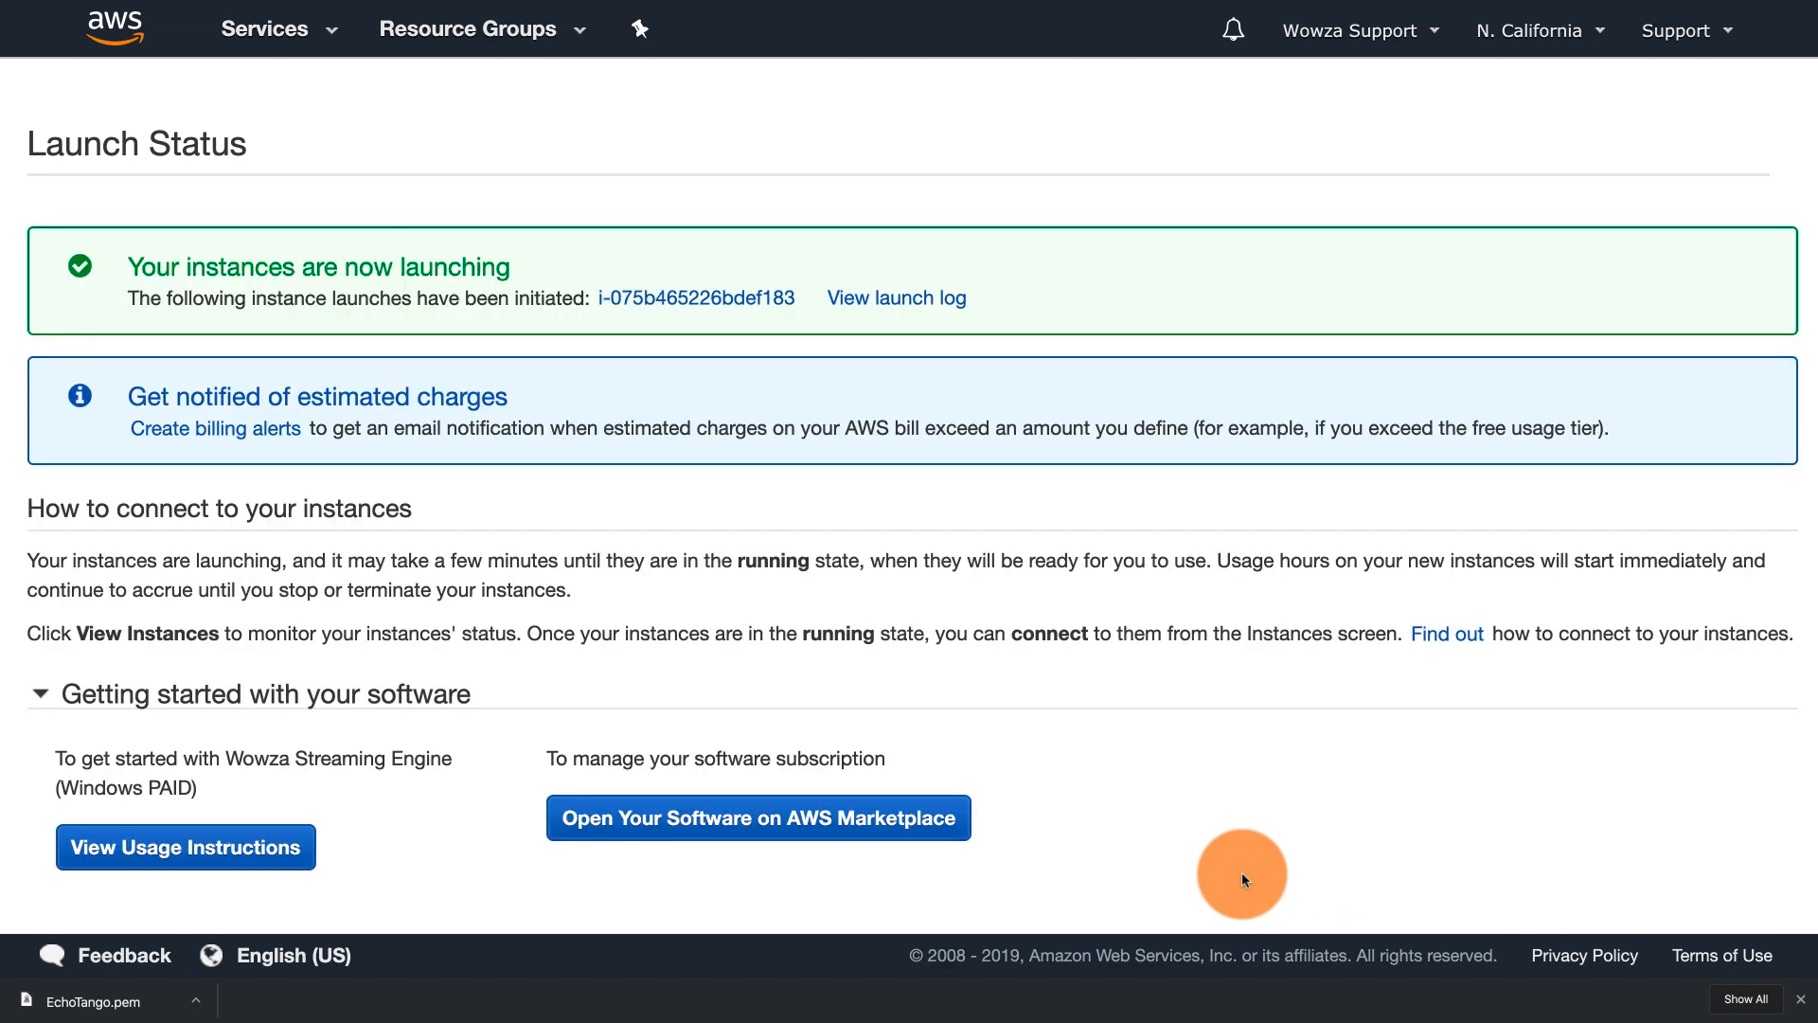
scroll(down, 3)
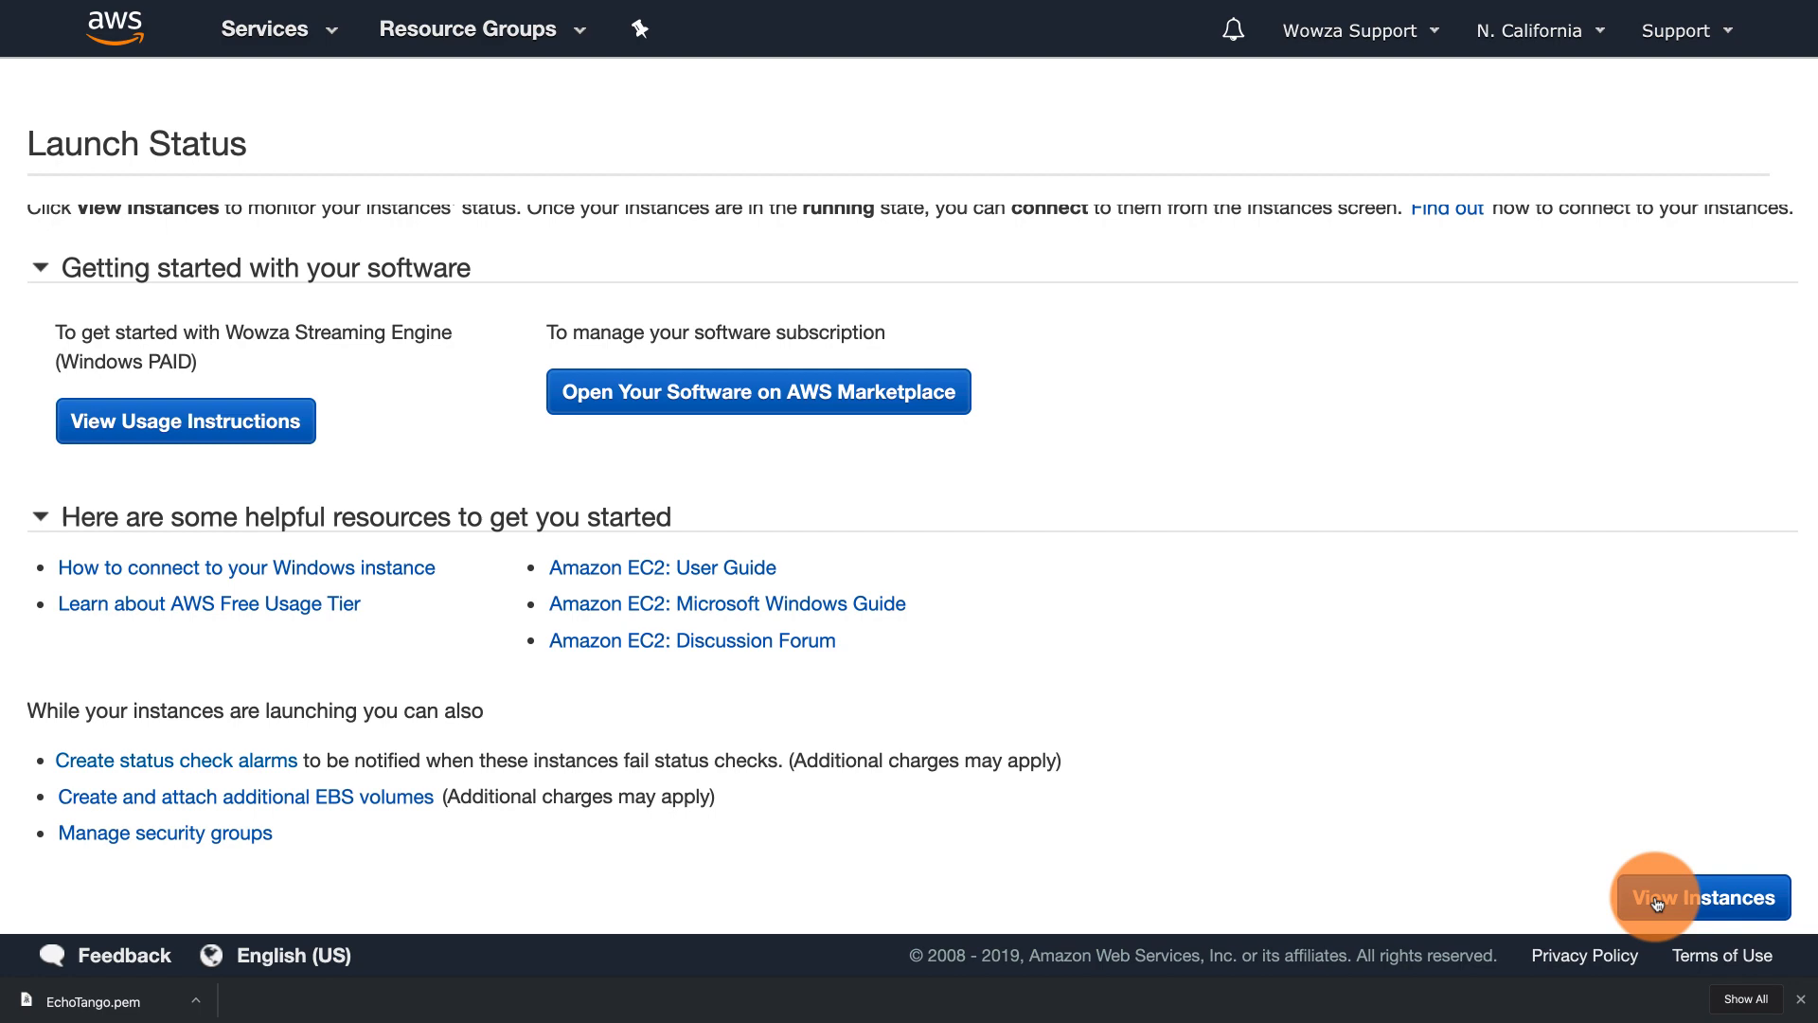
click(1703, 898)
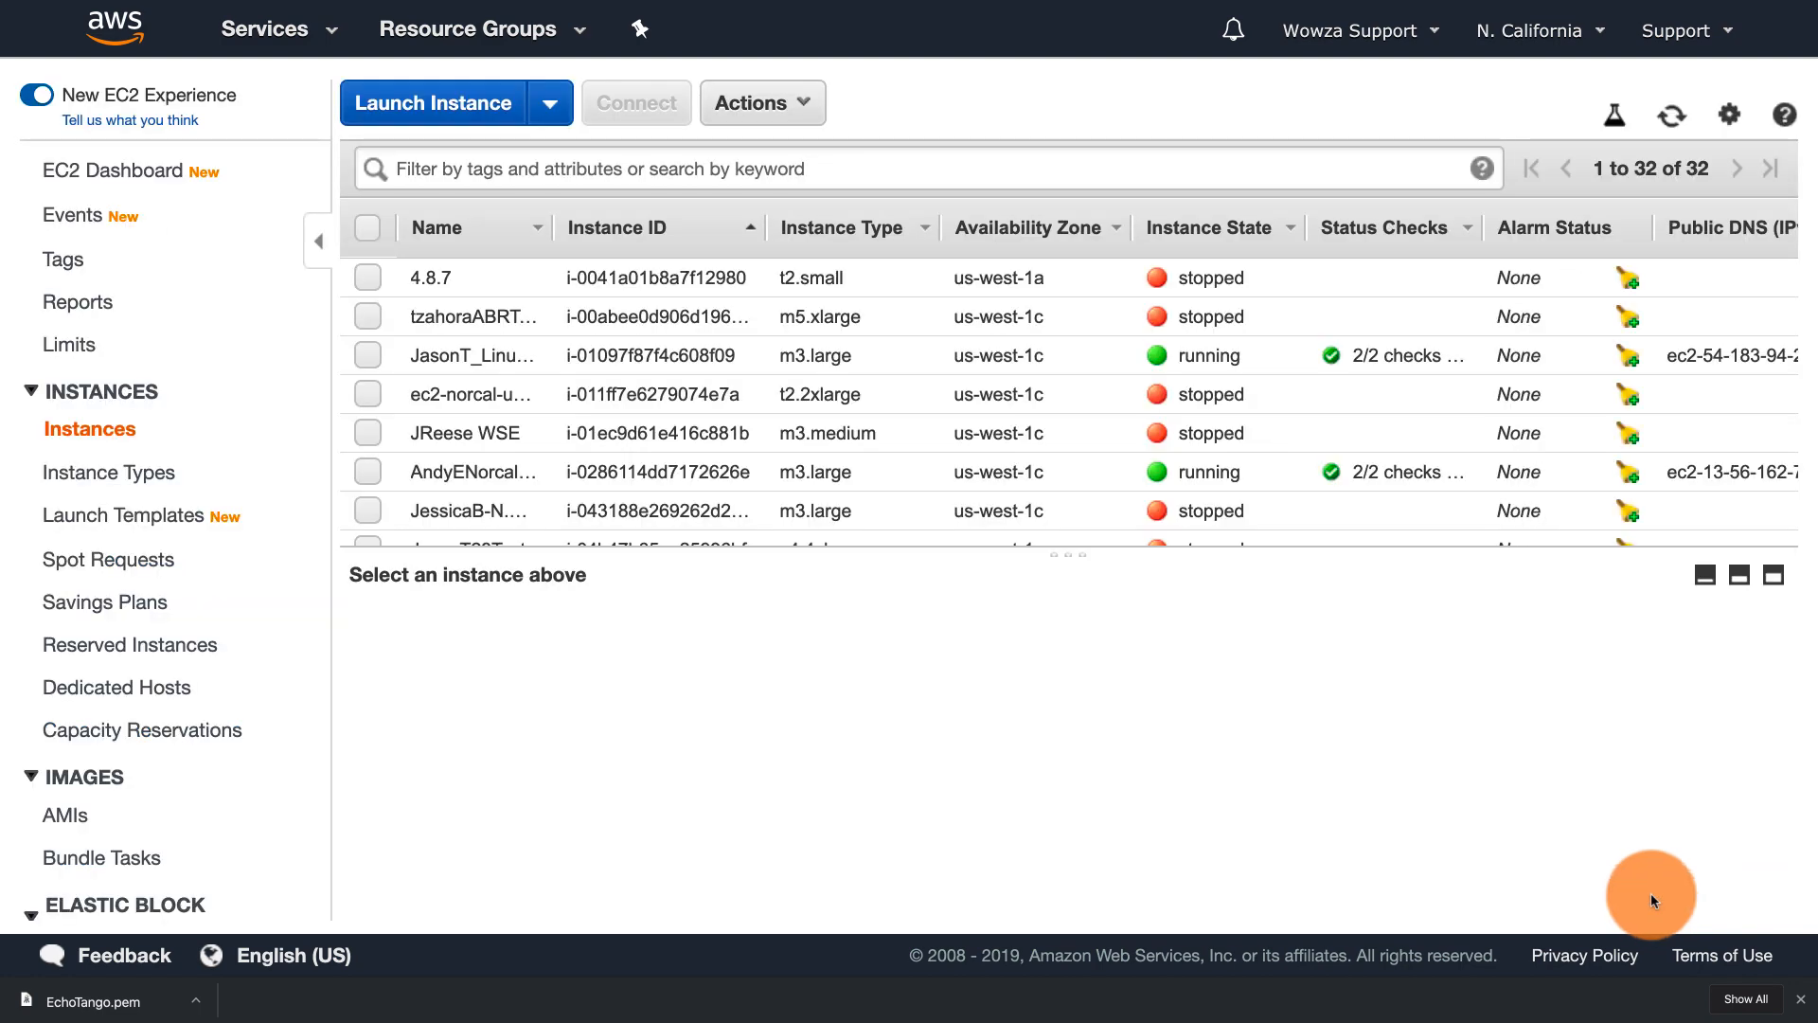
- Copy the new instance's IPv4 Public IP, load its Manager URL and skip the welcome intro
scroll(down, 3)
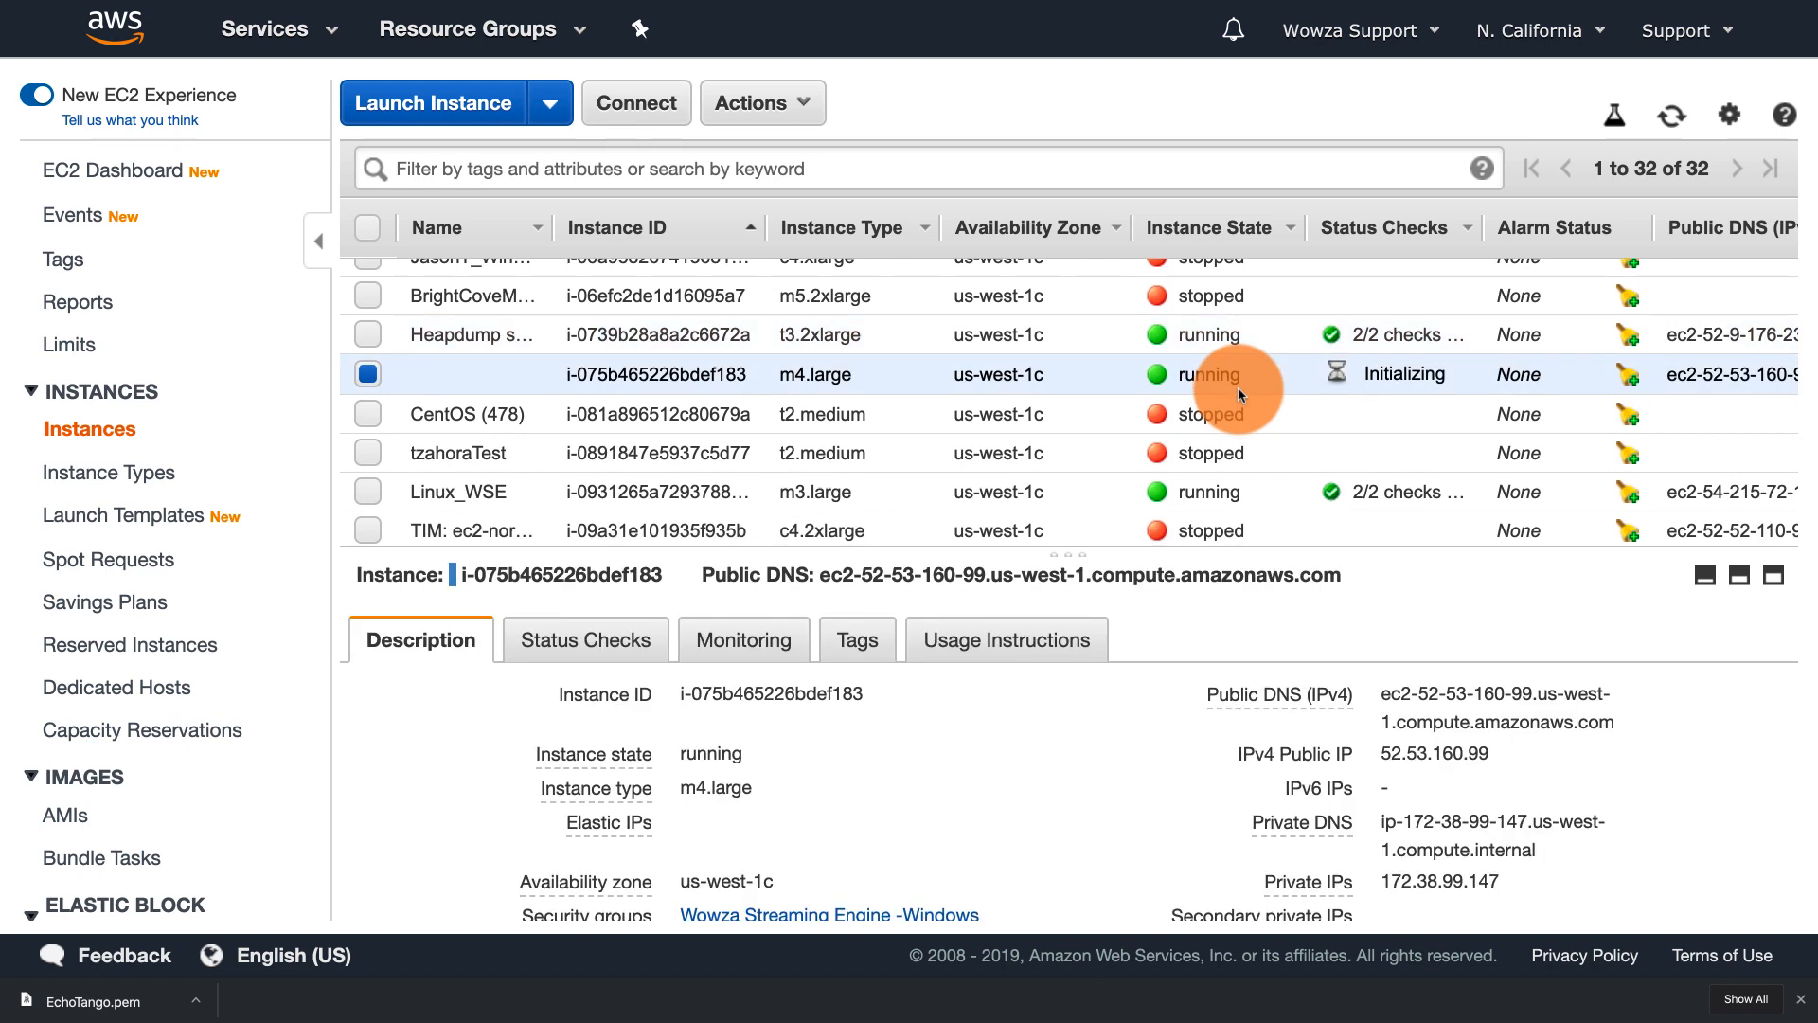
double_click(1434, 754)
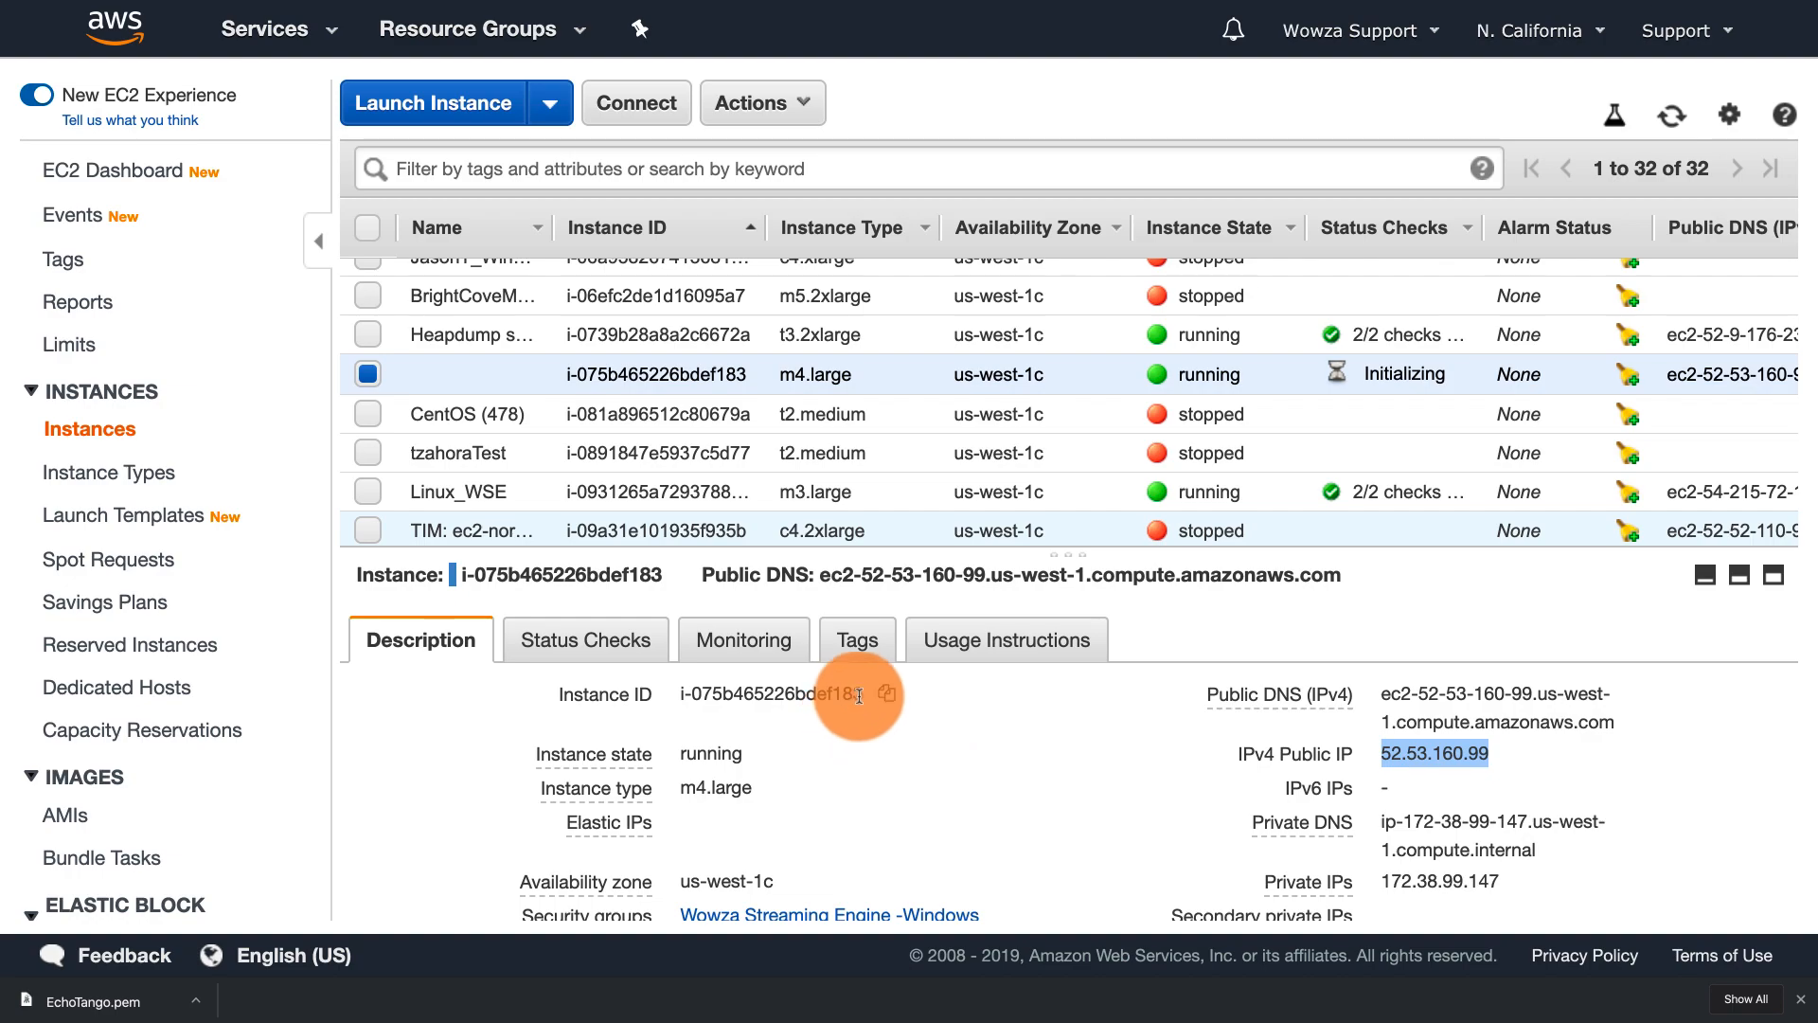
double_click(774, 694)
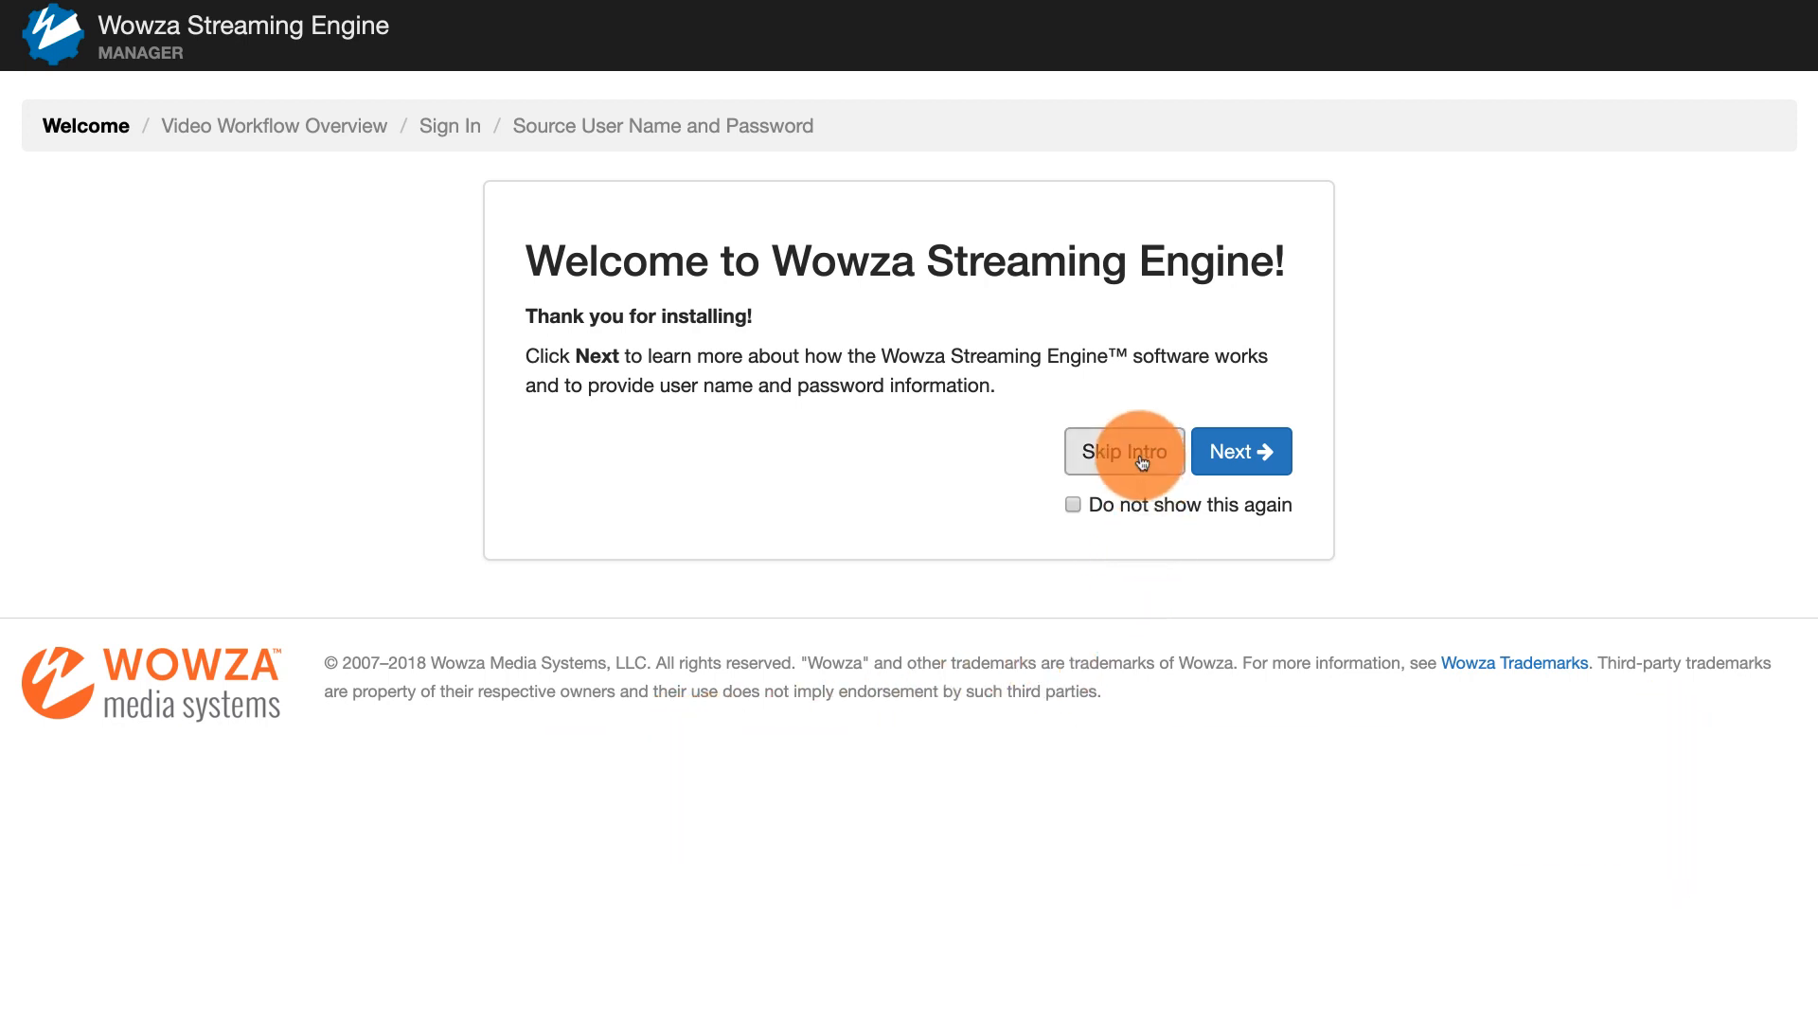
click(1125, 450)
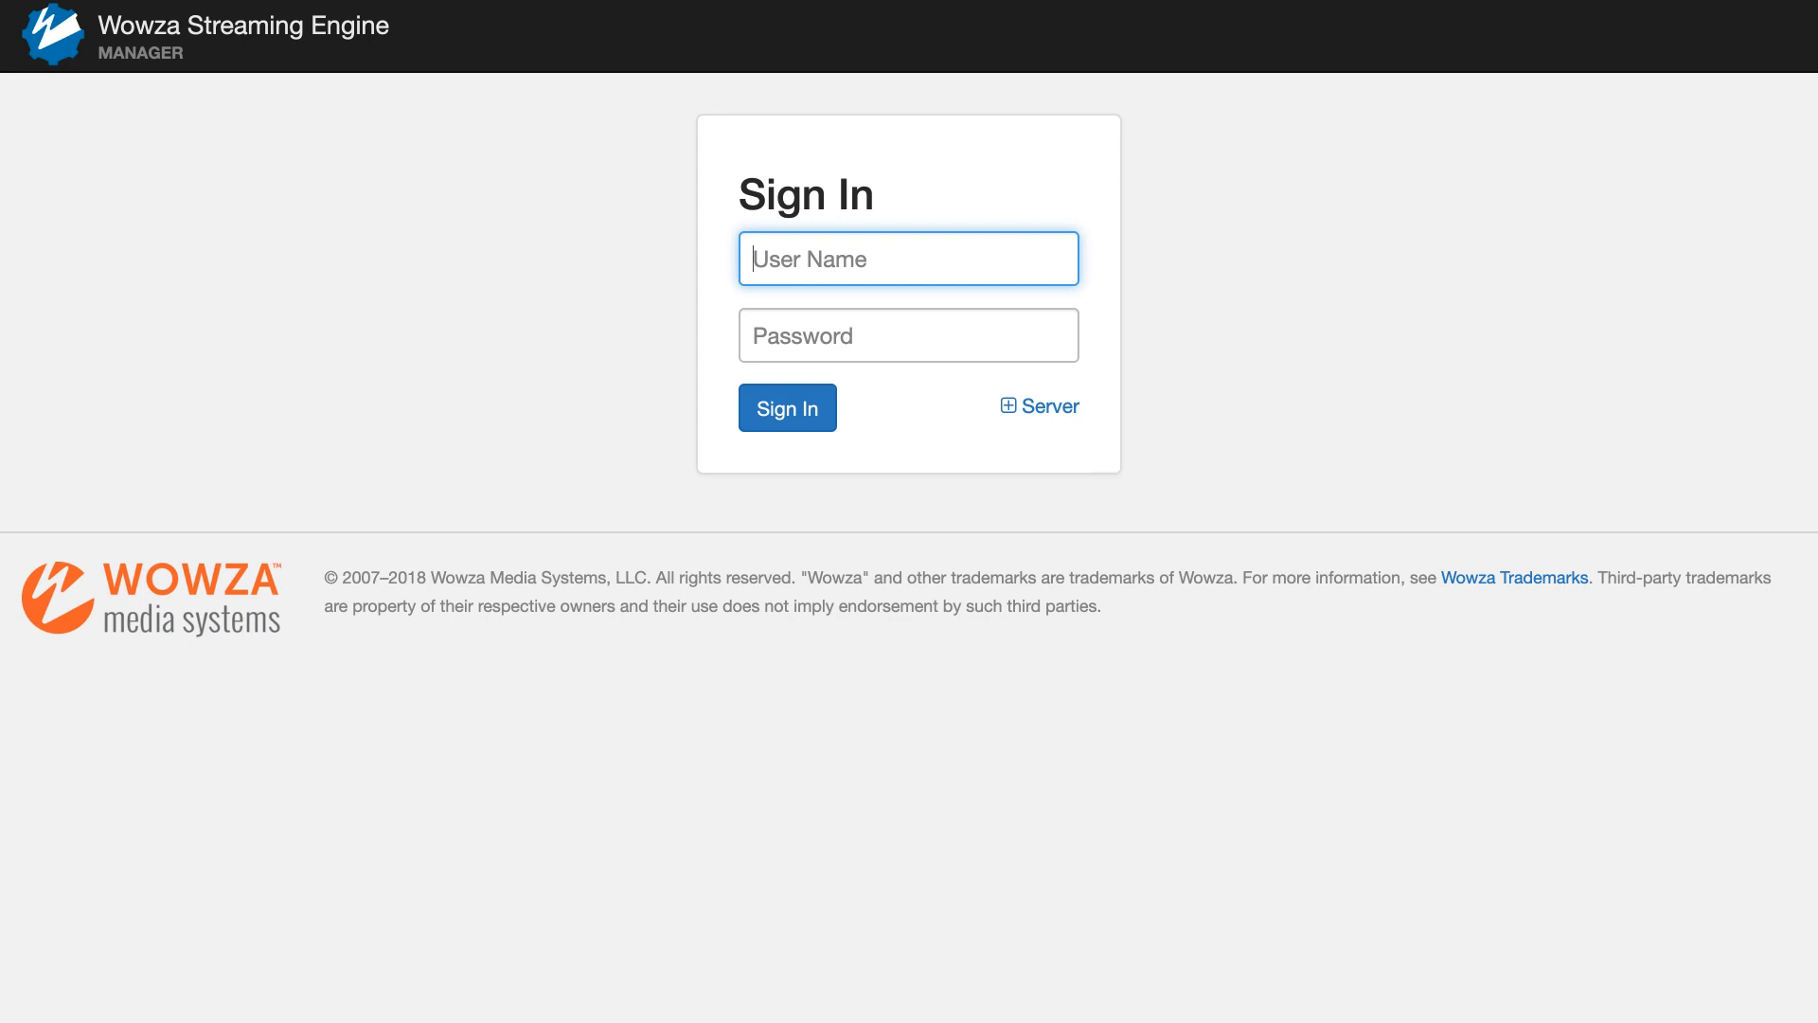
- Sign in to the Manager as user 'wowza' to reach the Home dashboard
text(wowza)
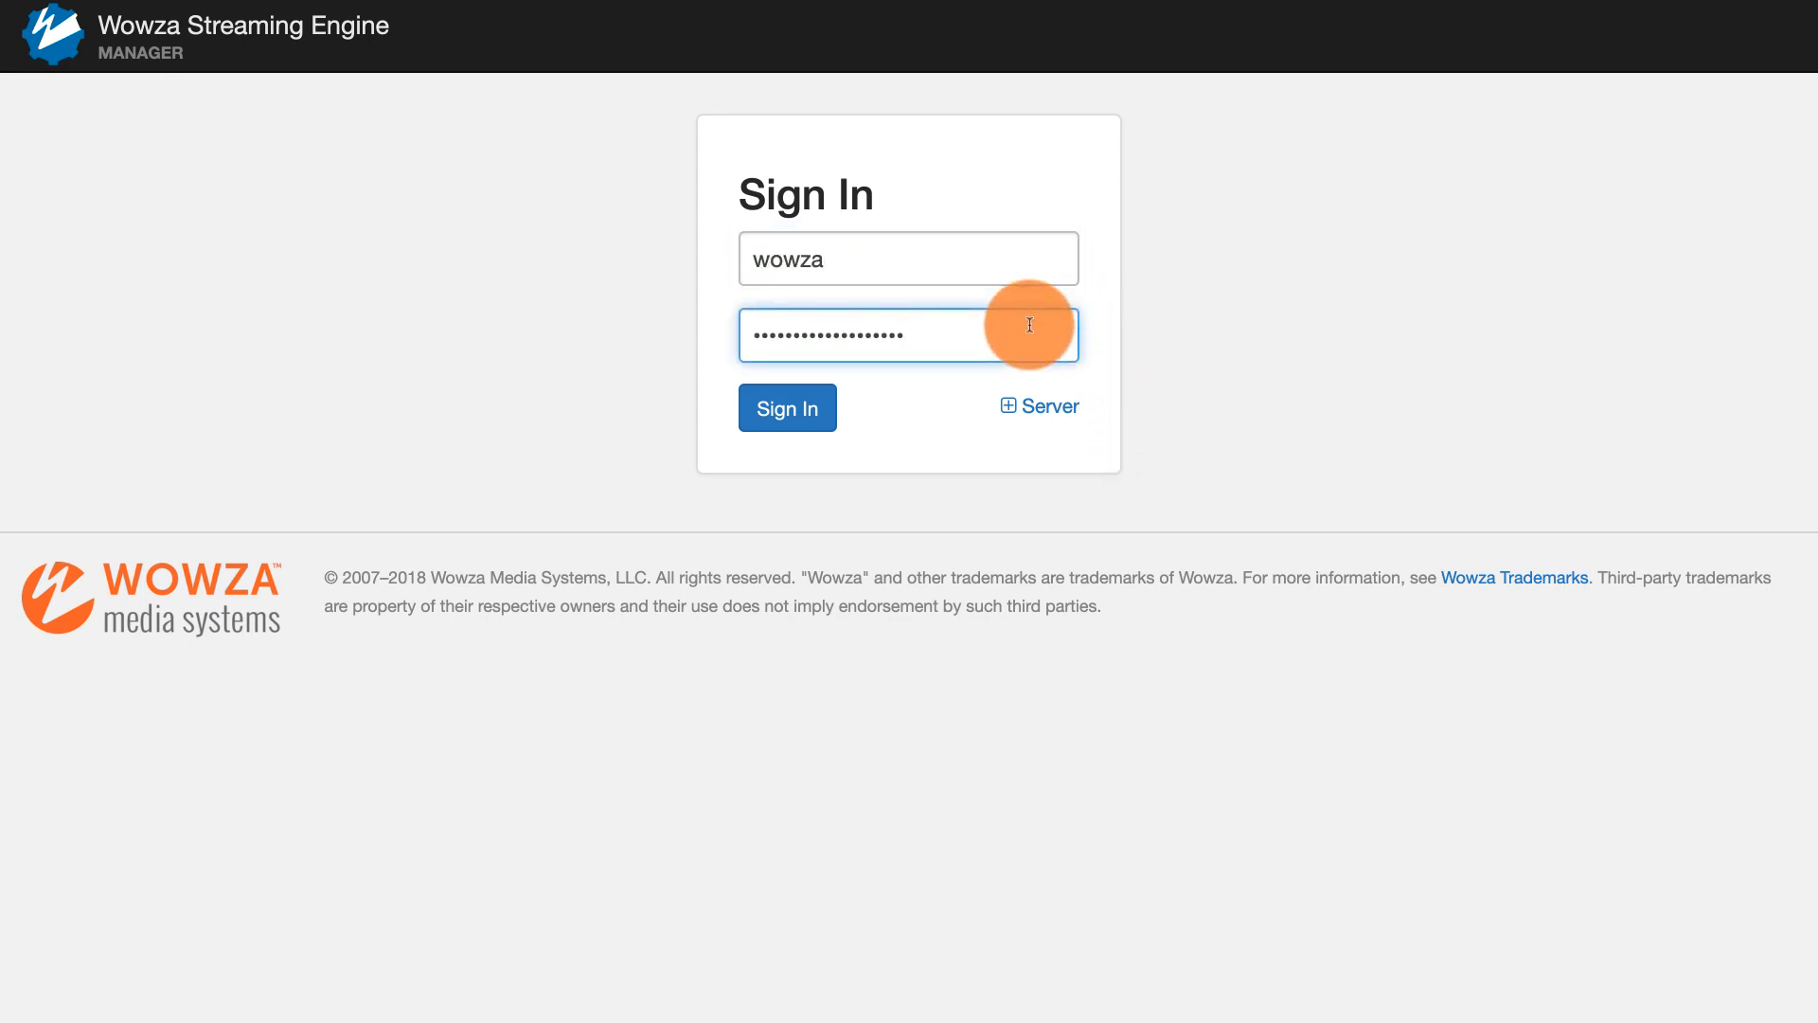
click(788, 407)
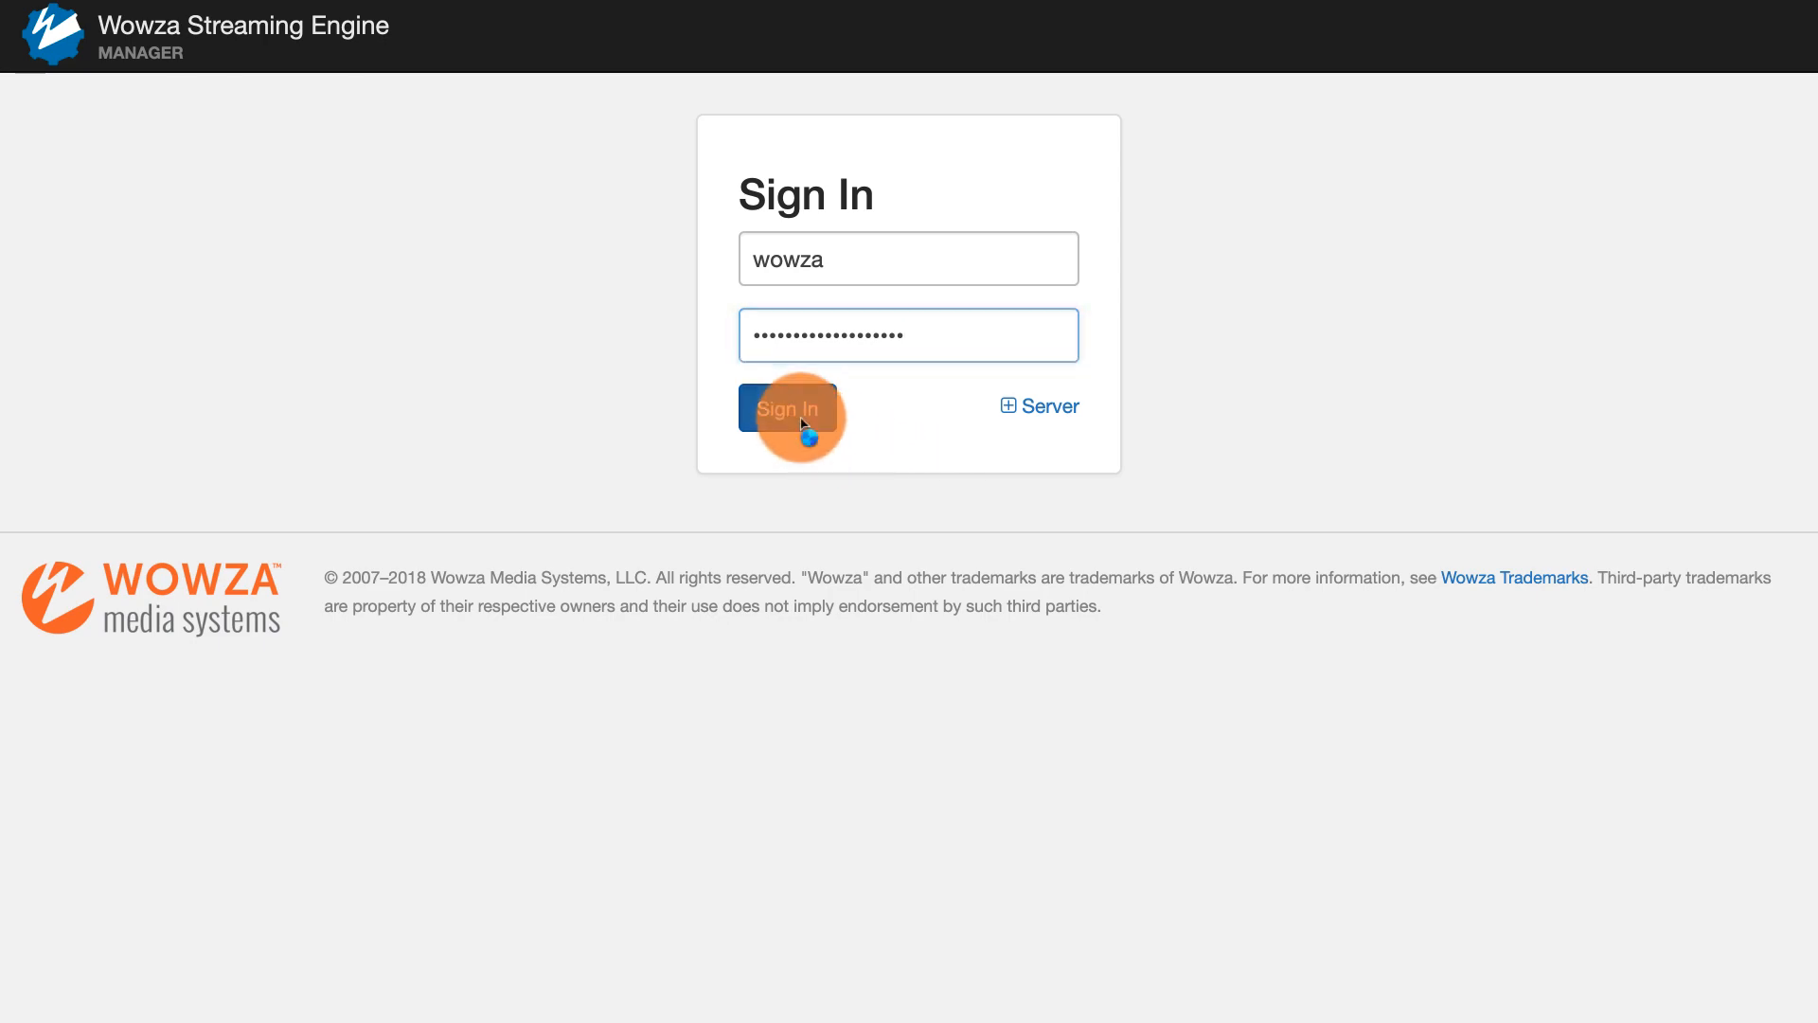
click(788, 409)
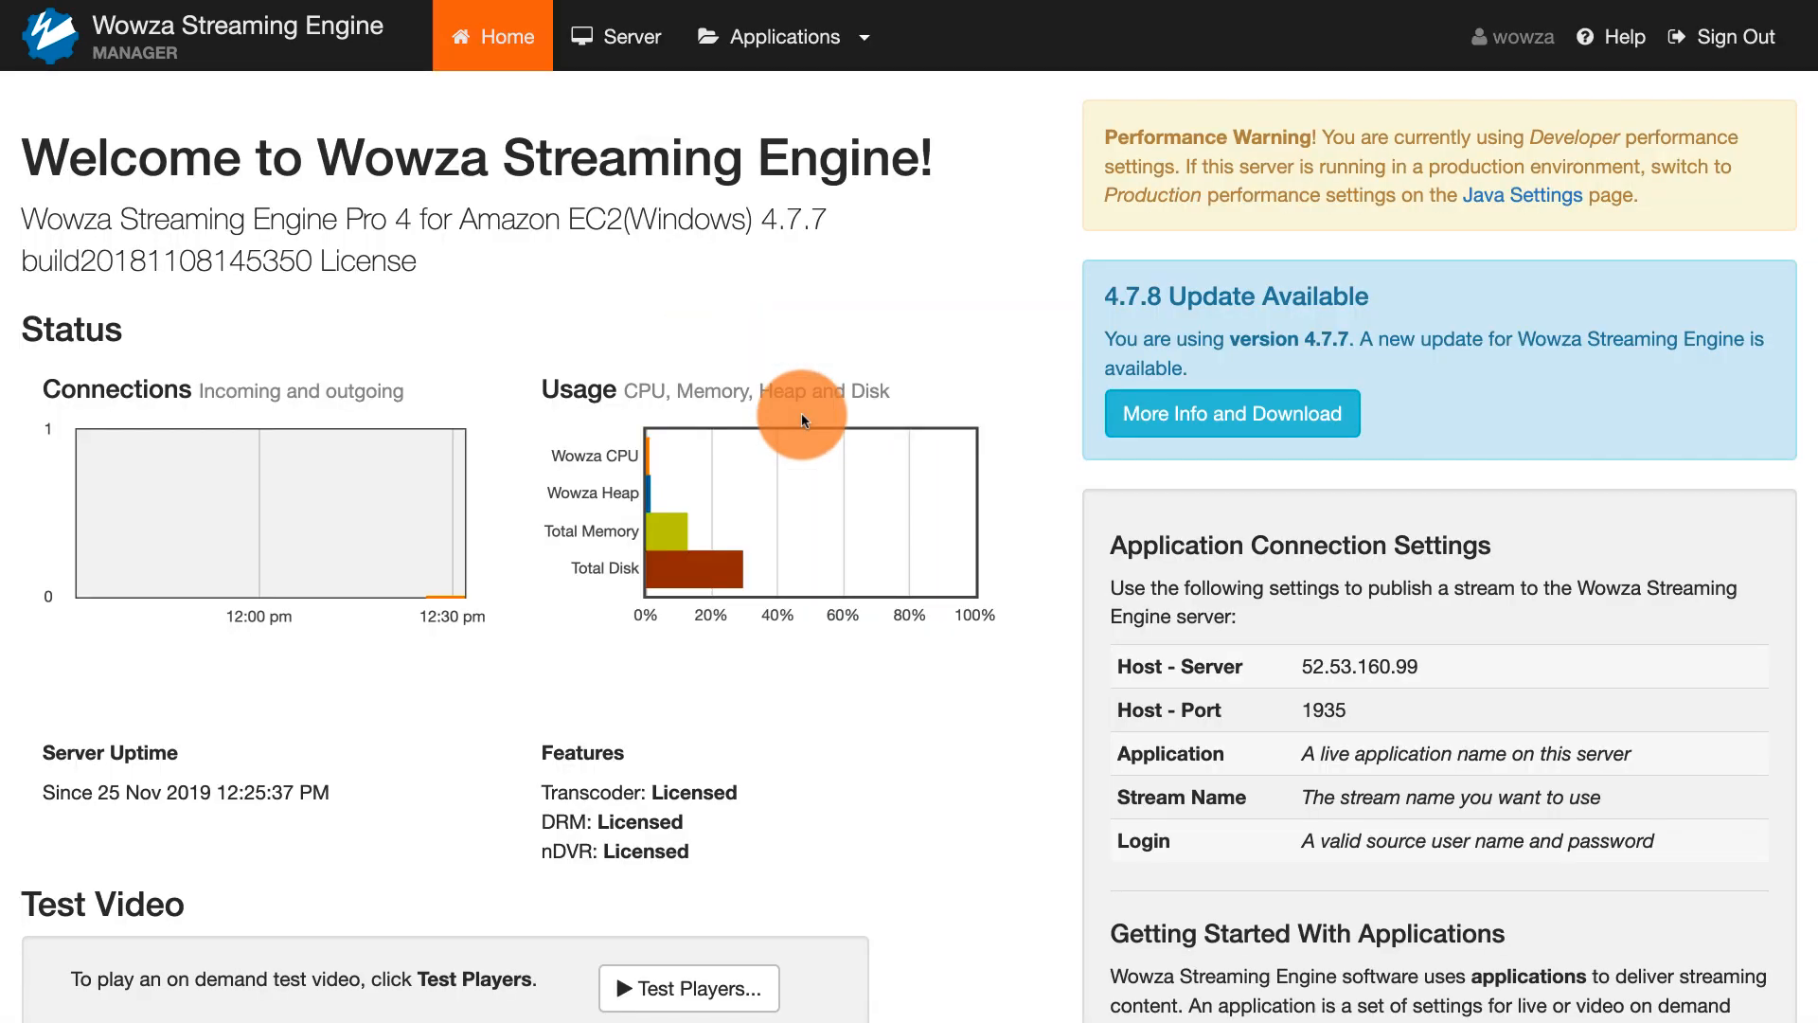